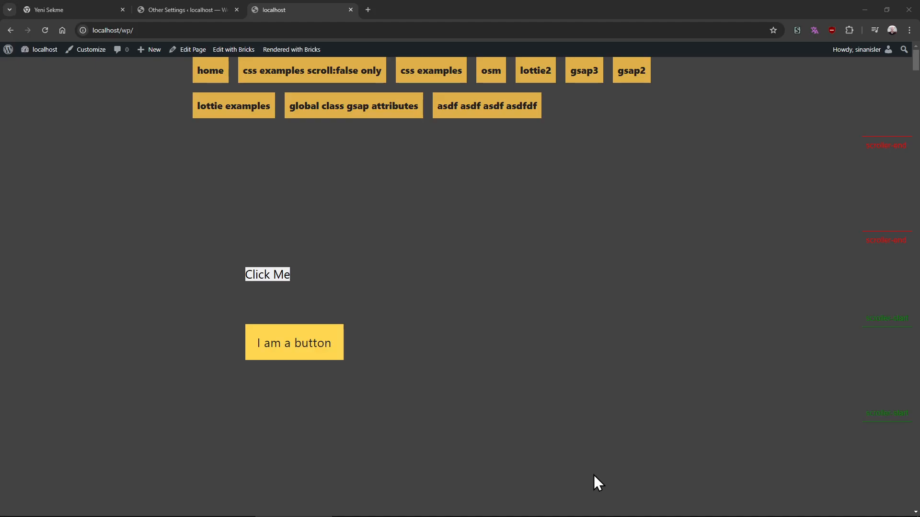
{"action": "mouse_move", "coordinate": [284, 74]}
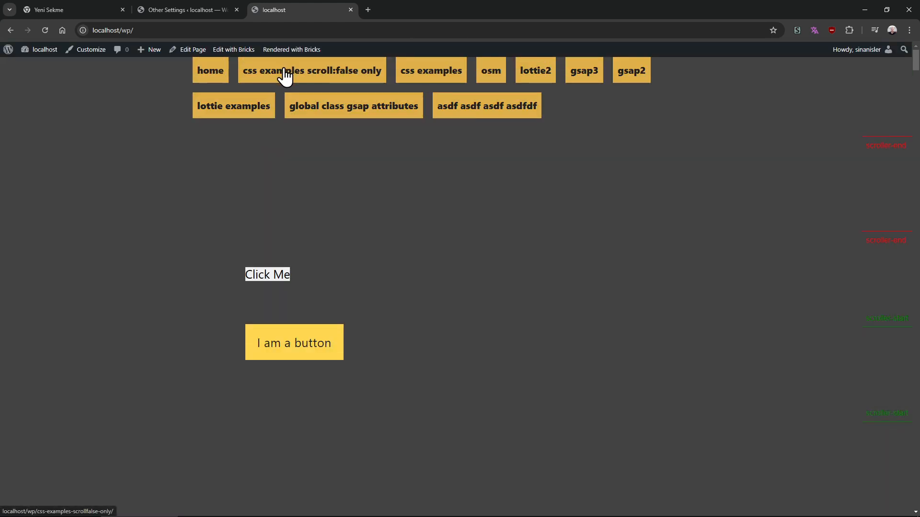
- Visit the css examples scroll:false only page and the Other Settings admin page, then return home
{"action": "left_click", "coordinate": [312, 70]}
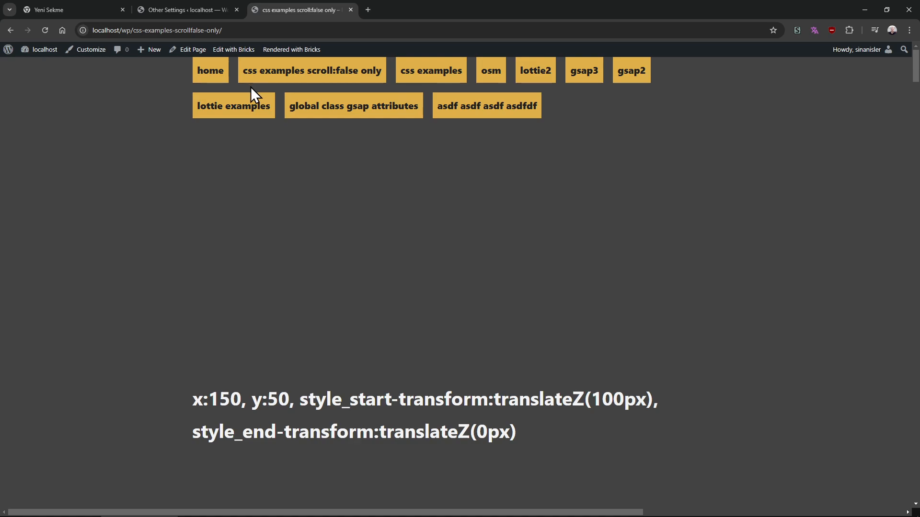
{"action": "mouse_move", "coordinate": [253, 105]}
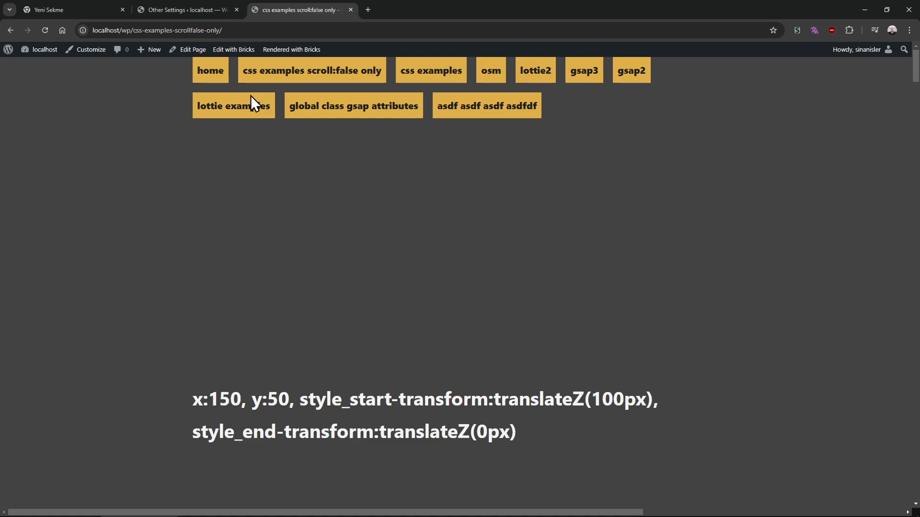
{"action": "left_click", "coordinate": [210, 70]}
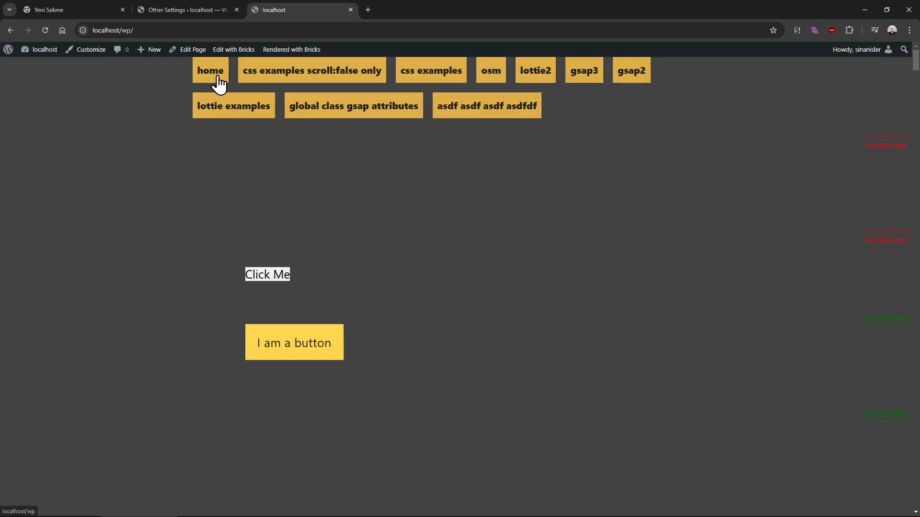
{"action": "left_click", "coordinate": [185, 10]}
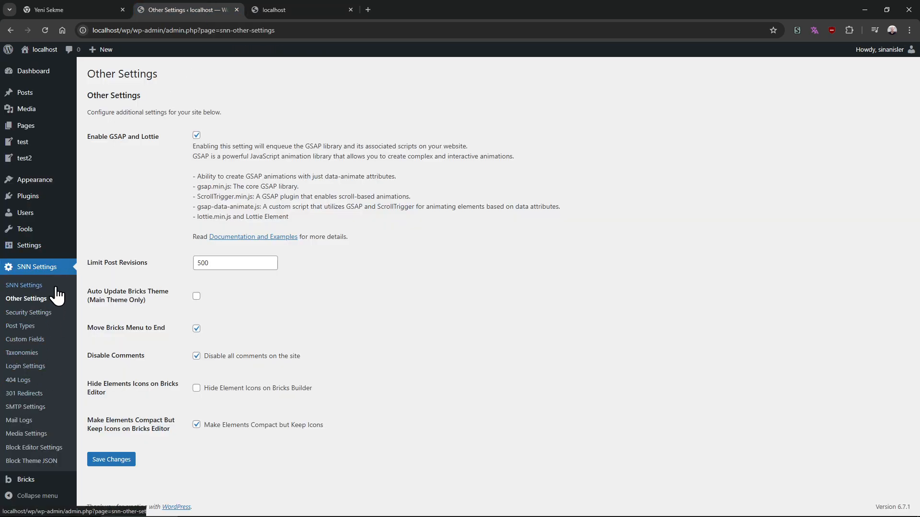
{"action": "left_click", "coordinate": [299, 9]}
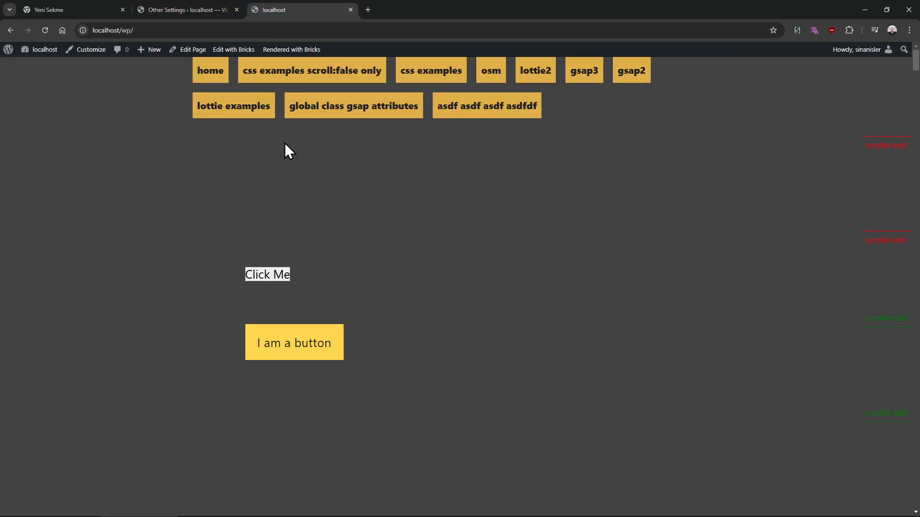
- Trigger the Click Me animation repeatedly to rotate the yellow button on the home page
{"action": "left_click", "coordinate": [267, 274]}
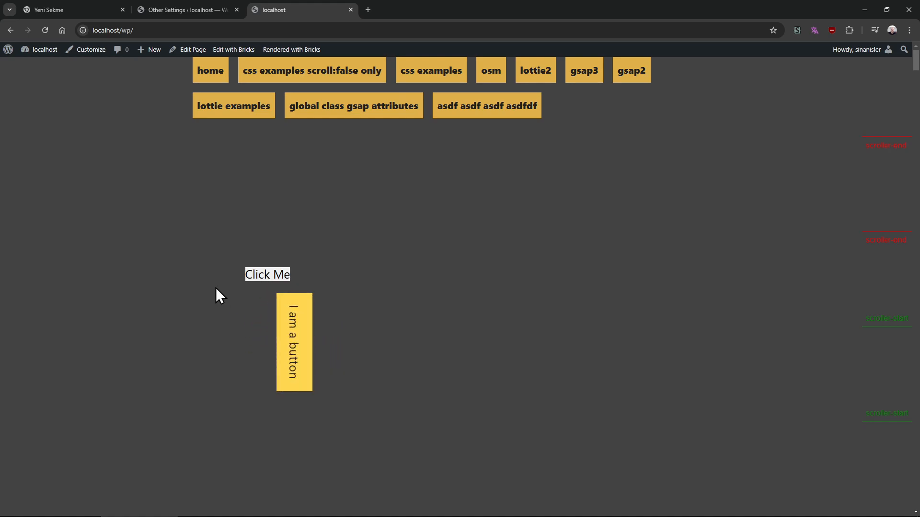
{"action": "mouse_move", "coordinate": [234, 298]}
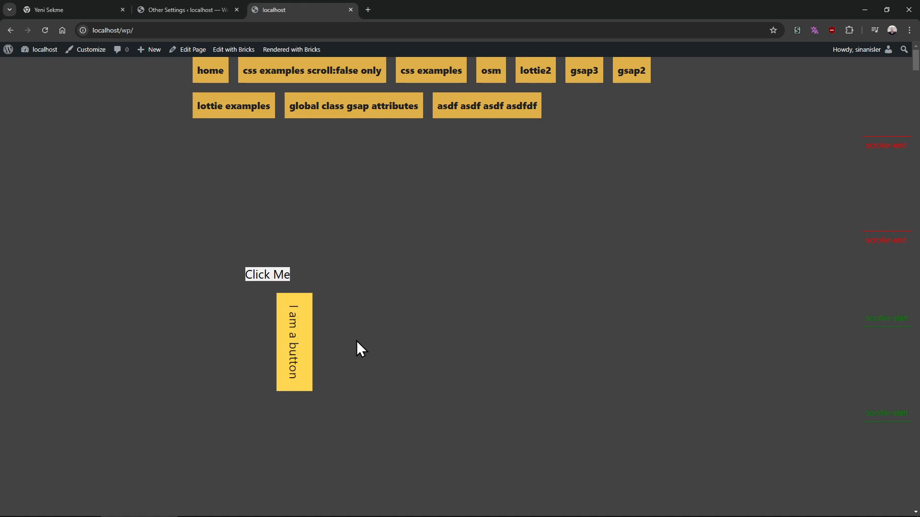
{"action": "left_click", "coordinate": [266, 274]}
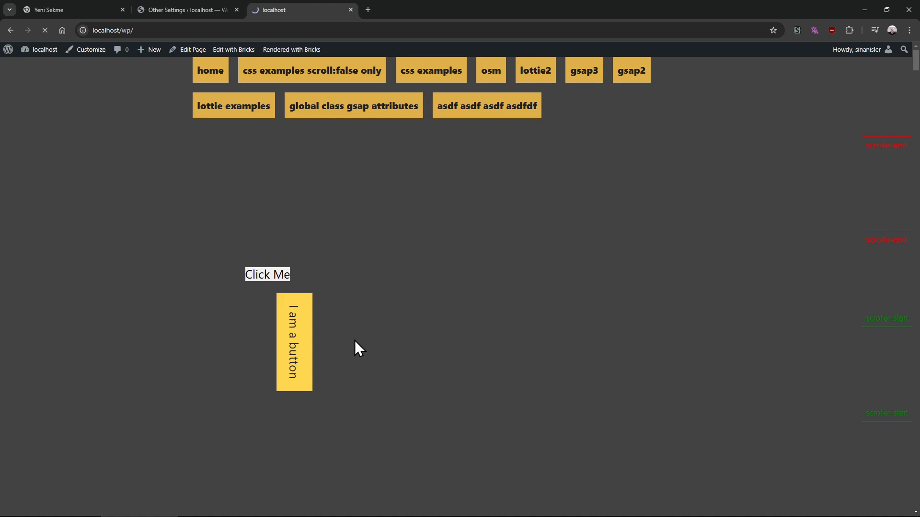
{"action": "left_click", "coordinate": [266, 274]}
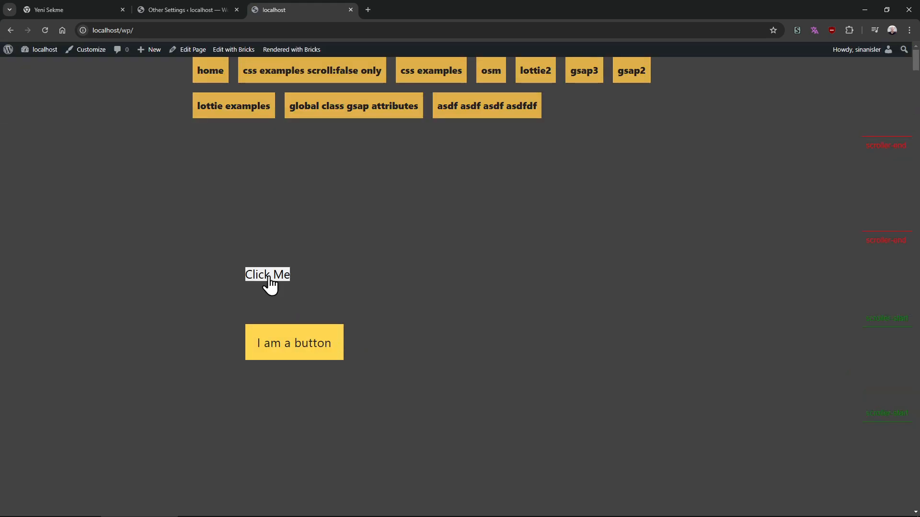
{"action": "left_click", "coordinate": [266, 275]}
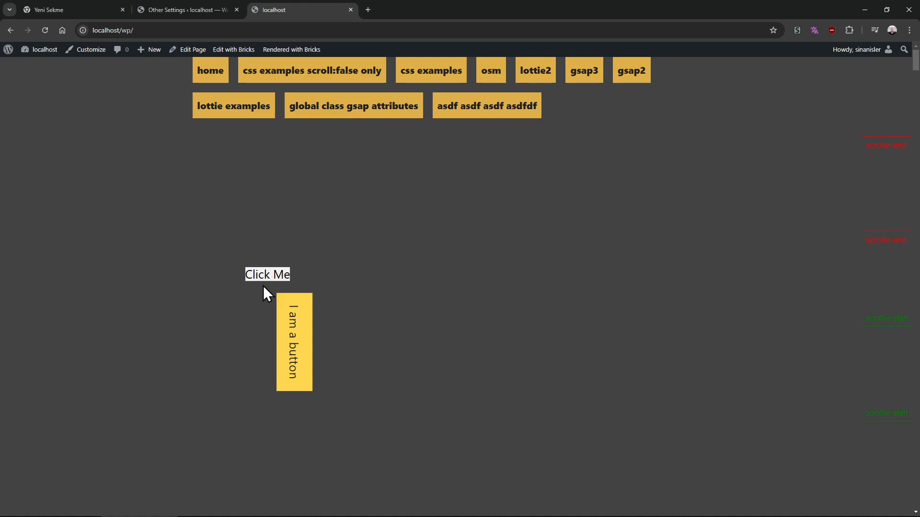
{"action": "mouse_move", "coordinate": [359, 323]}
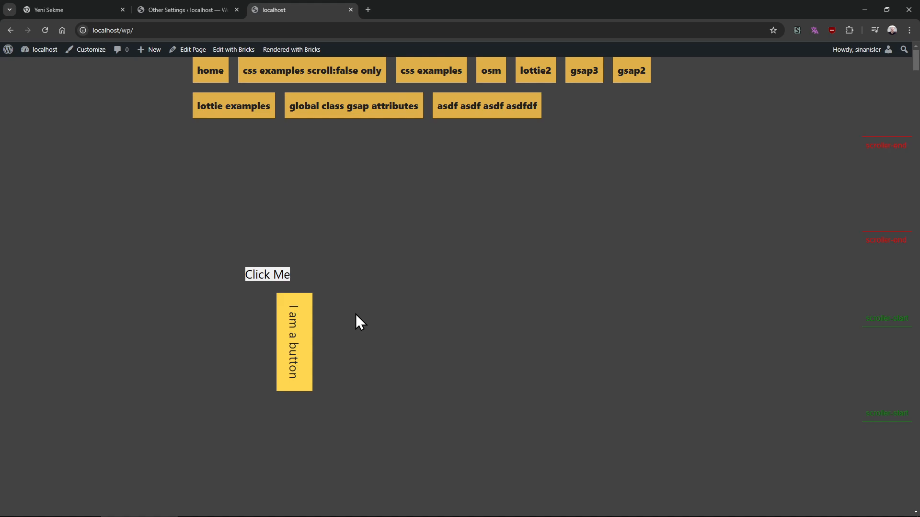
{"action": "mouse_move", "coordinate": [362, 283]}
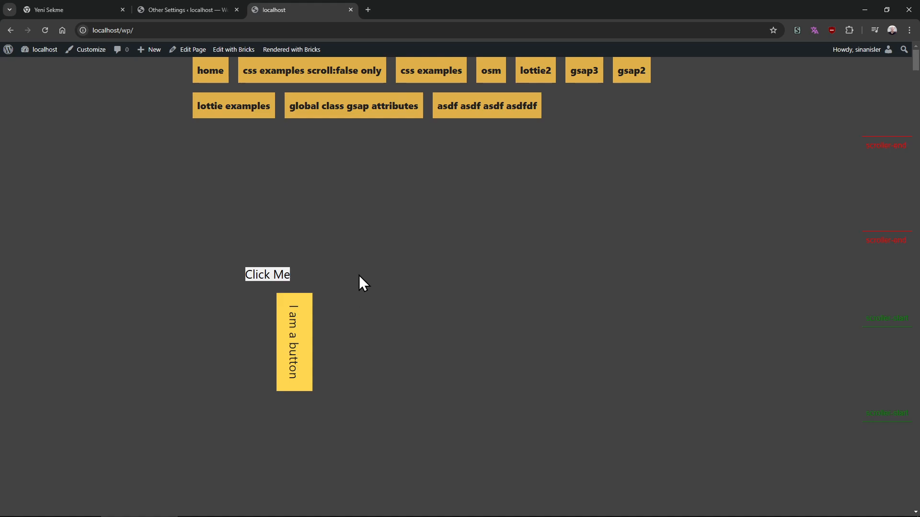
{"action": "mouse_move", "coordinate": [371, 273]}
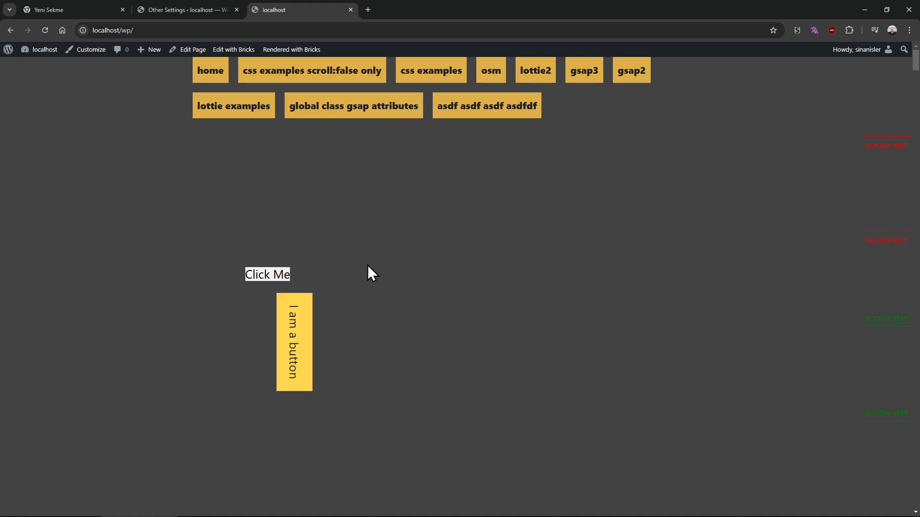
{"action": "mouse_move", "coordinate": [381, 264]}
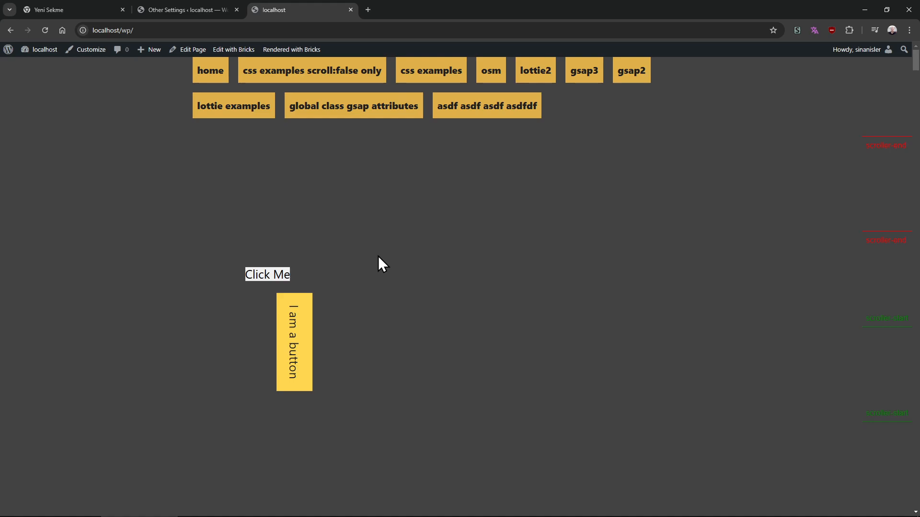
{"action": "mouse_move", "coordinate": [375, 271]}
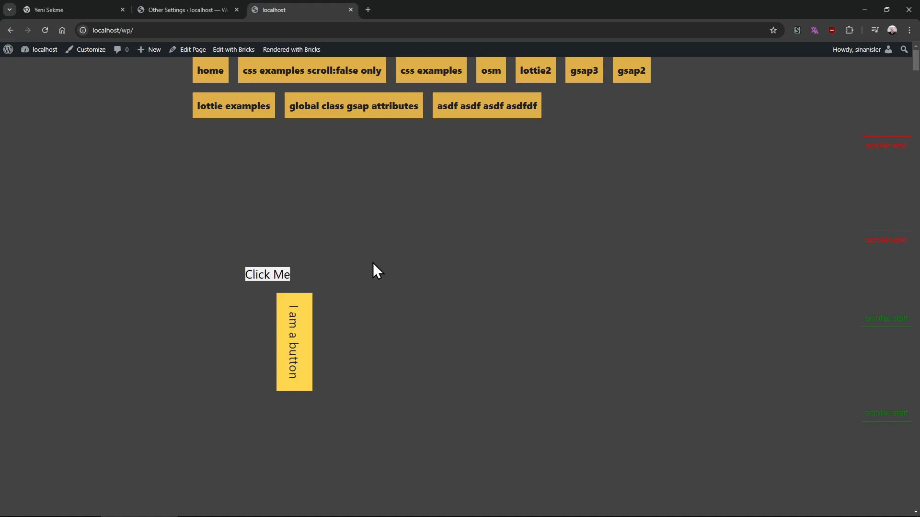
{"action": "mouse_move", "coordinate": [381, 249]}
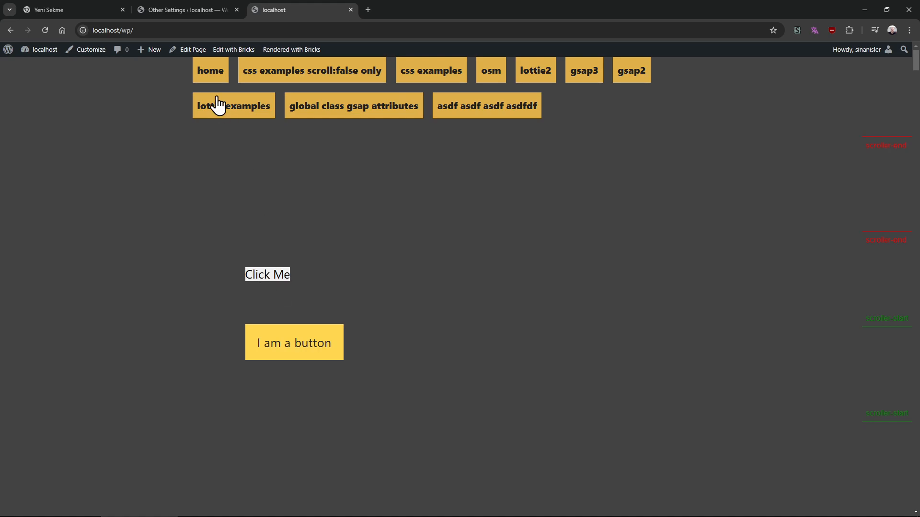
- Visit the css examples page with its translateZ text, then return to the home page
{"action": "left_click", "coordinate": [234, 105]}
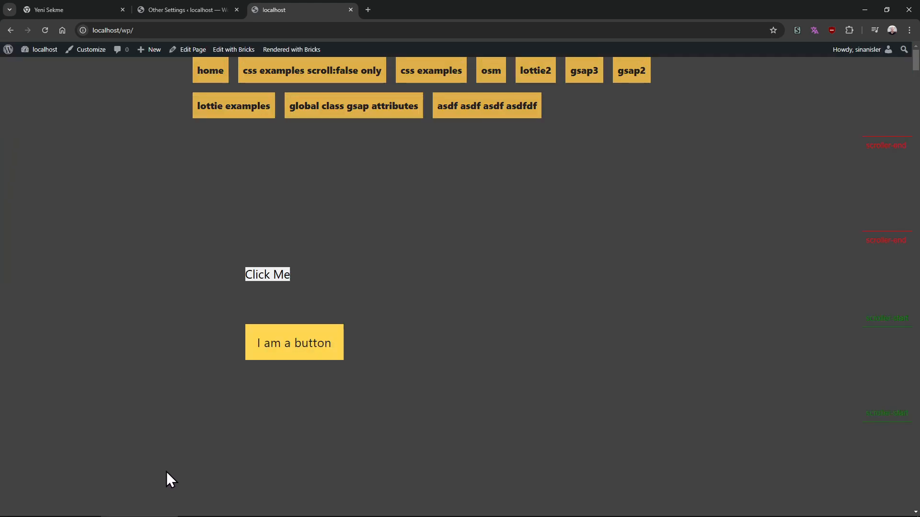
{"action": "mouse_move", "coordinate": [113, 205]}
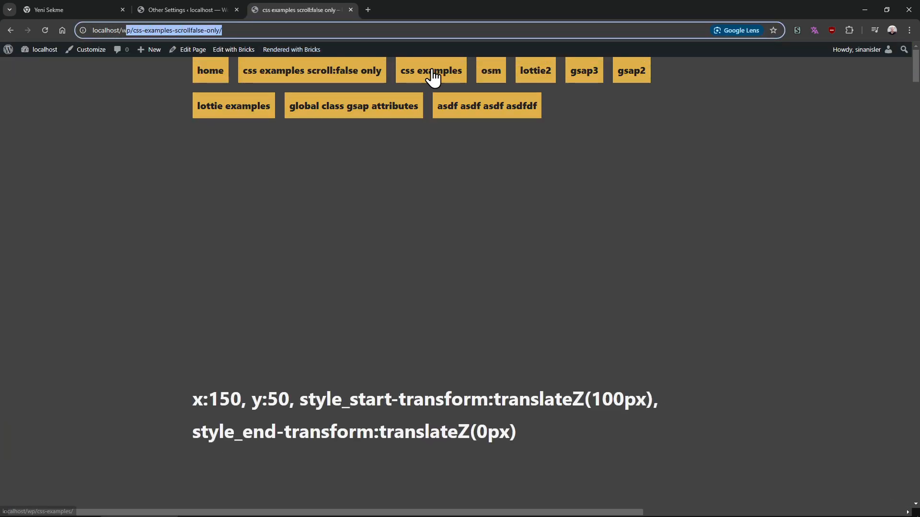
{"action": "left_click", "coordinate": [430, 70]}
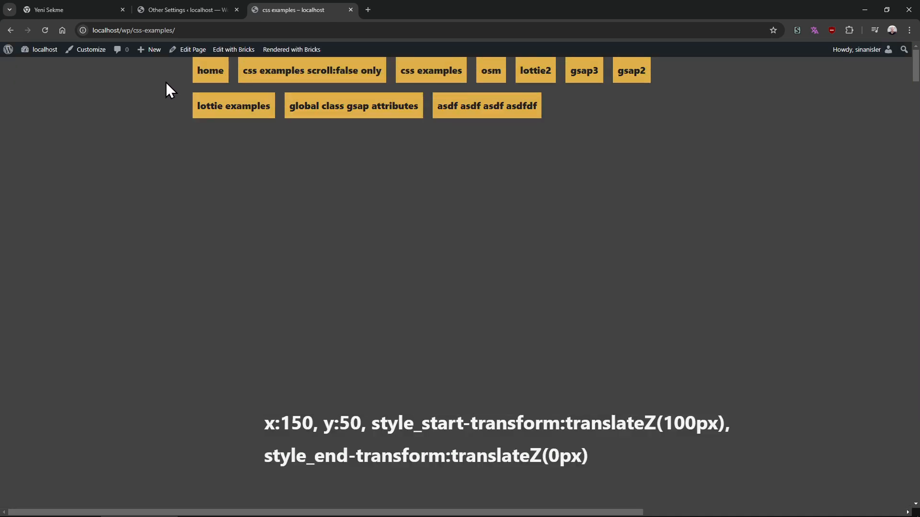
{"action": "mouse_move", "coordinate": [176, 342]}
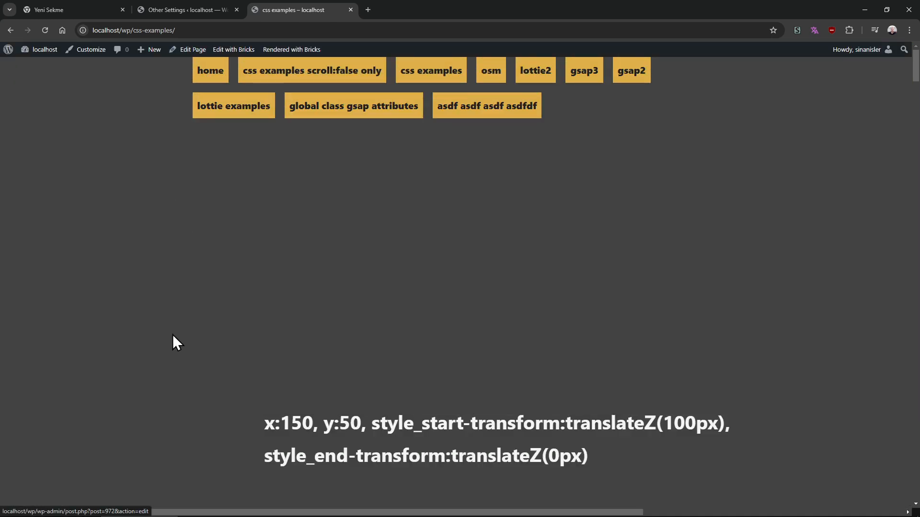
{"action": "mouse_move", "coordinate": [155, 466]}
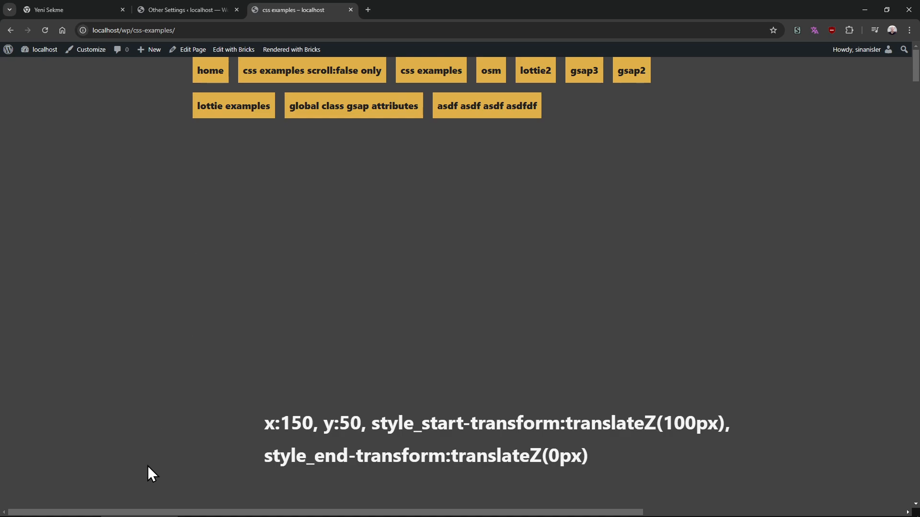
{"action": "mouse_move", "coordinate": [156, 80]}
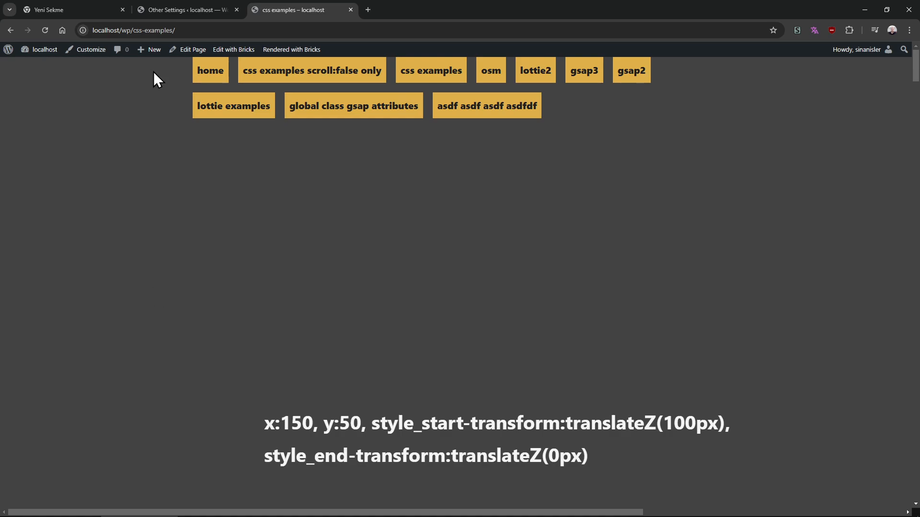
{"action": "mouse_move", "coordinate": [158, 145]}
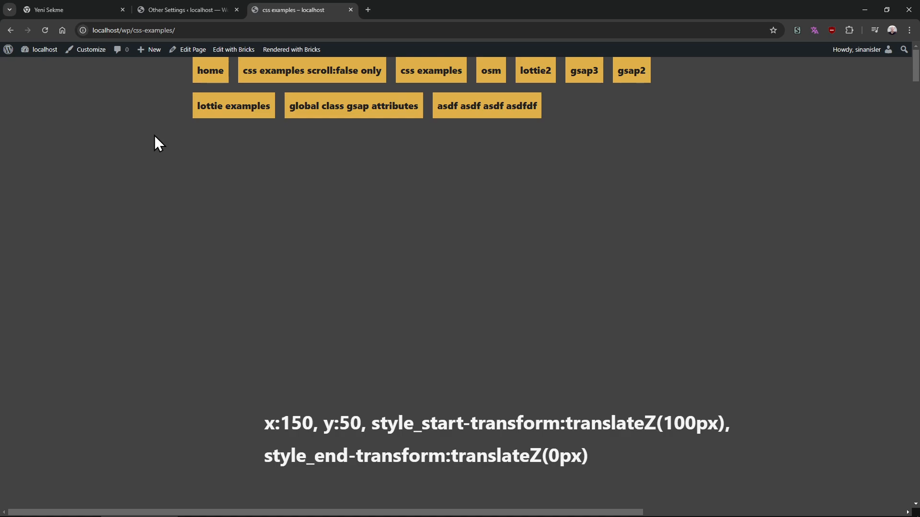
{"action": "mouse_move", "coordinate": [169, 144]}
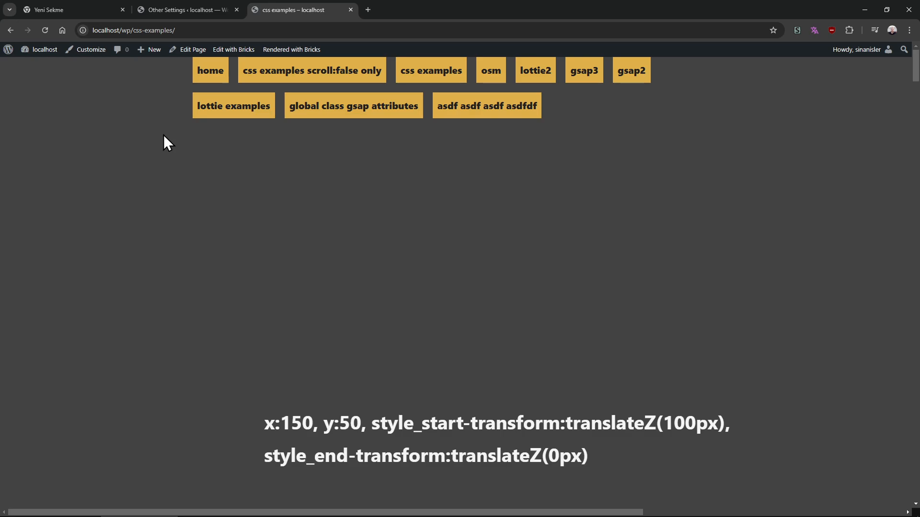
{"action": "left_click", "coordinate": [312, 70]}
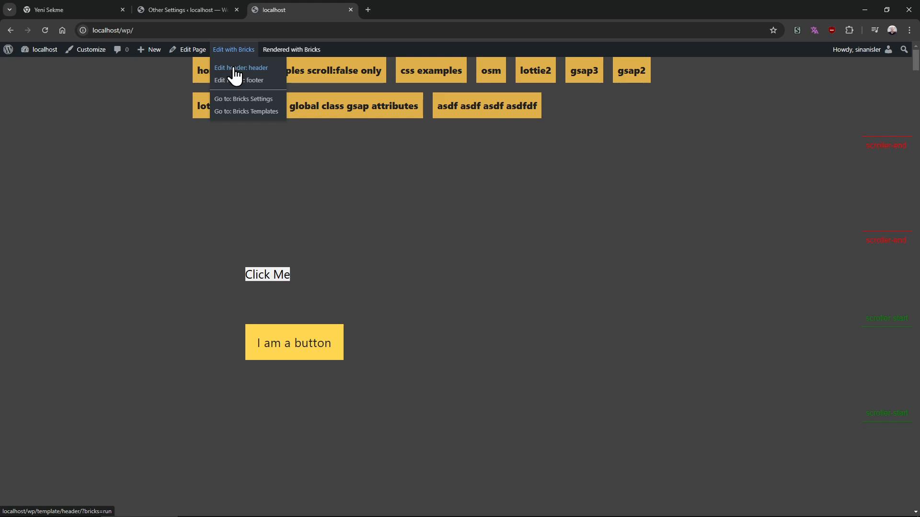
- Inspect the header post title text's data-trigger trigger-me attribute, then return to the front-end home page
{"action": "left_click", "coordinate": [241, 67]}
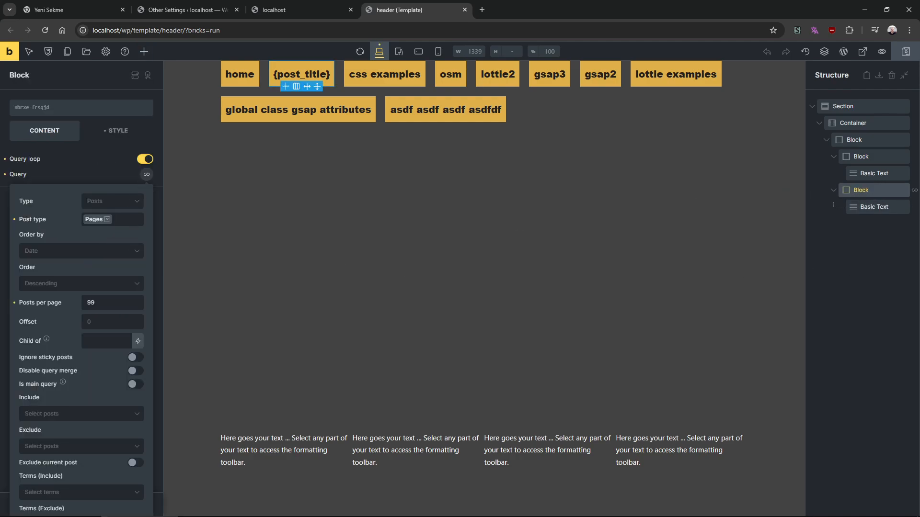
{"action": "left_click", "coordinate": [873, 207]}
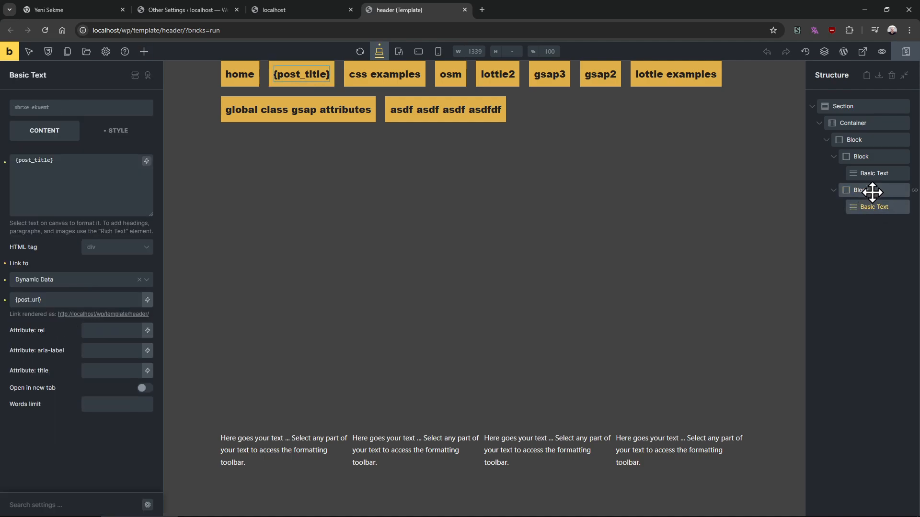
{"action": "left_click", "coordinate": [117, 130]}
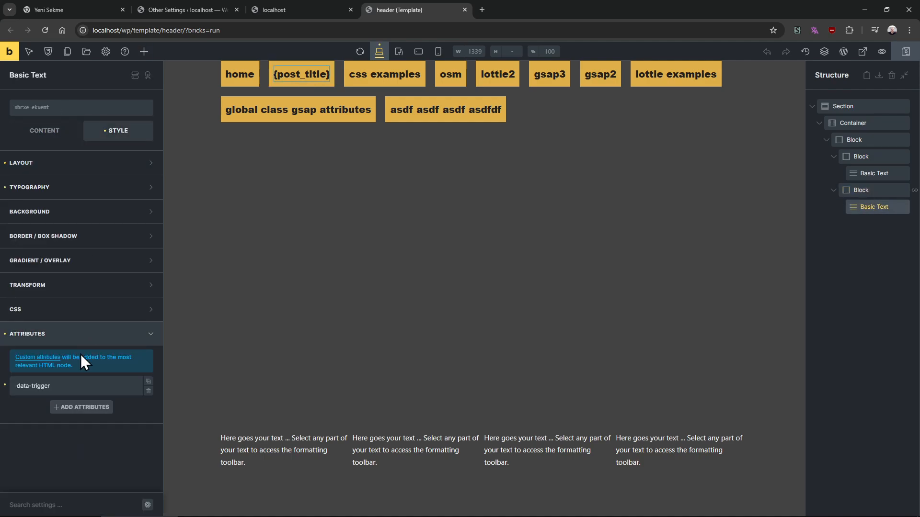
{"action": "left_click", "coordinate": [33, 385]}
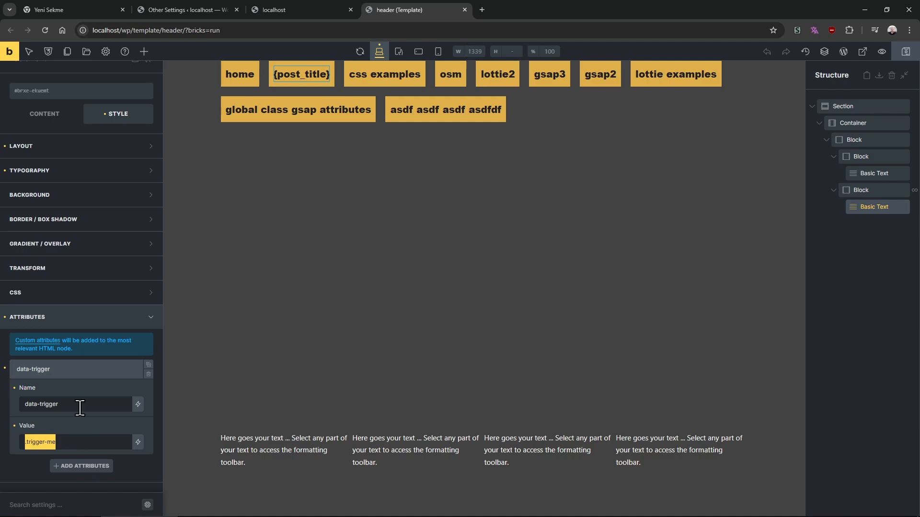
{"action": "left_click", "coordinate": [303, 9]}
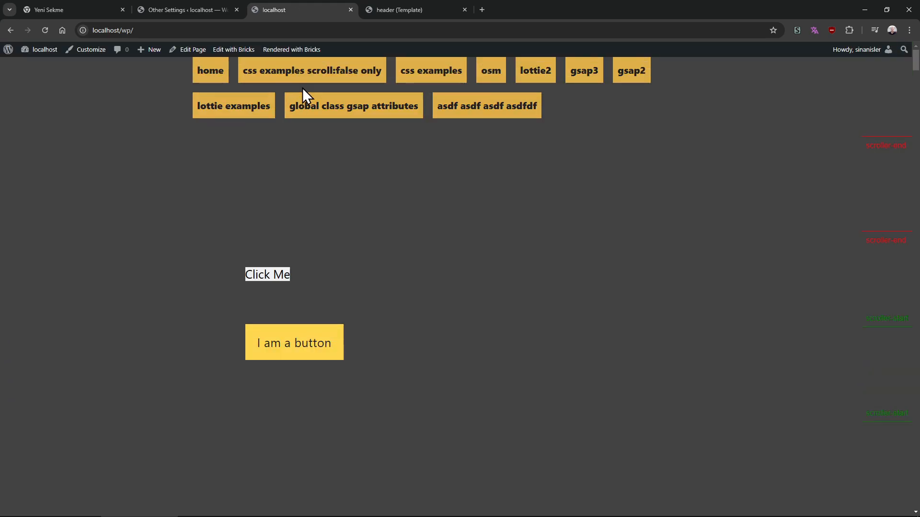
{"action": "left_click", "coordinate": [311, 70]}
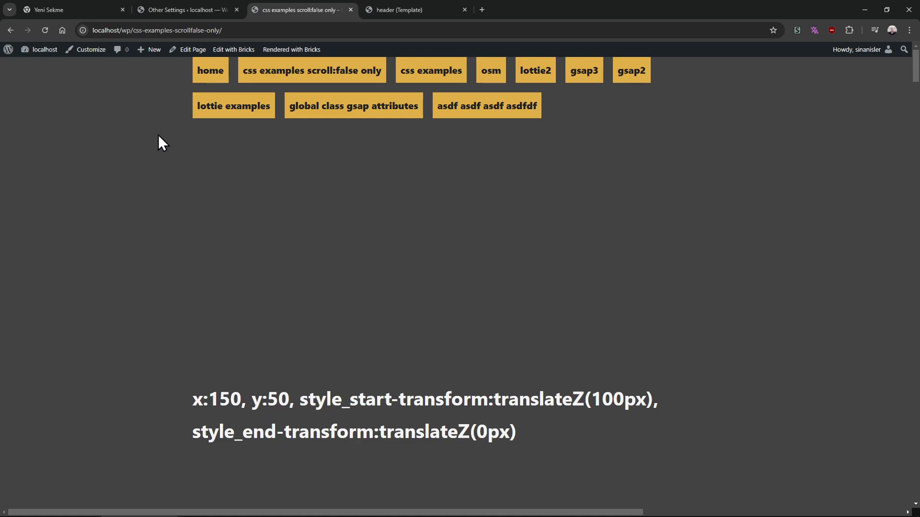
{"action": "mouse_move", "coordinate": [193, 76]}
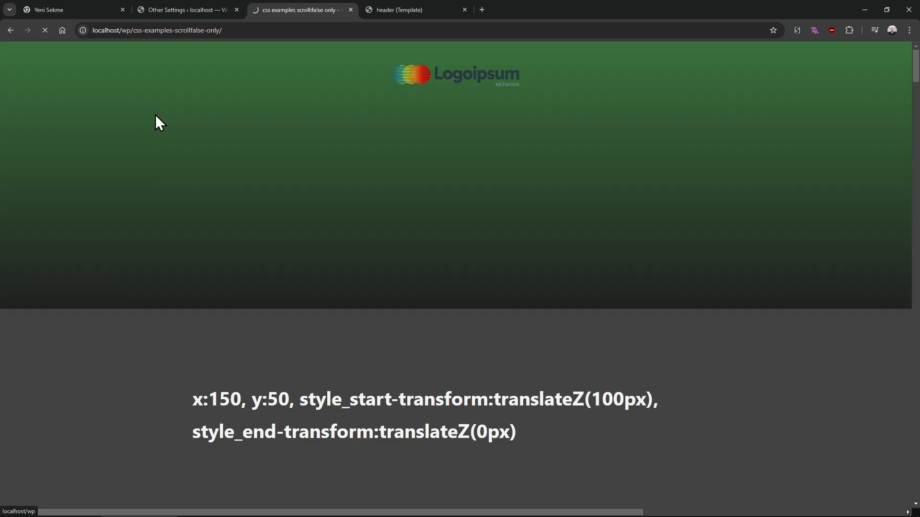
{"action": "left_click", "coordinate": [404, 10]}
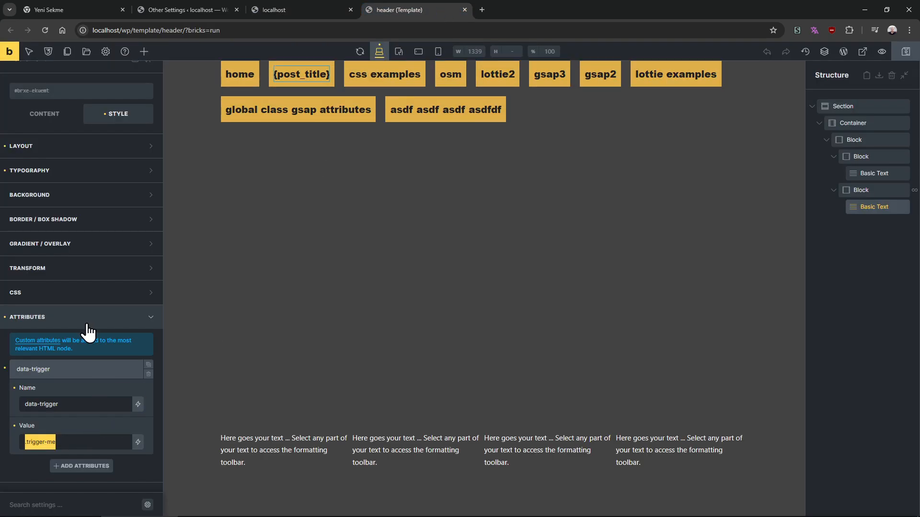
{"action": "mouse_move", "coordinate": [326, 28]}
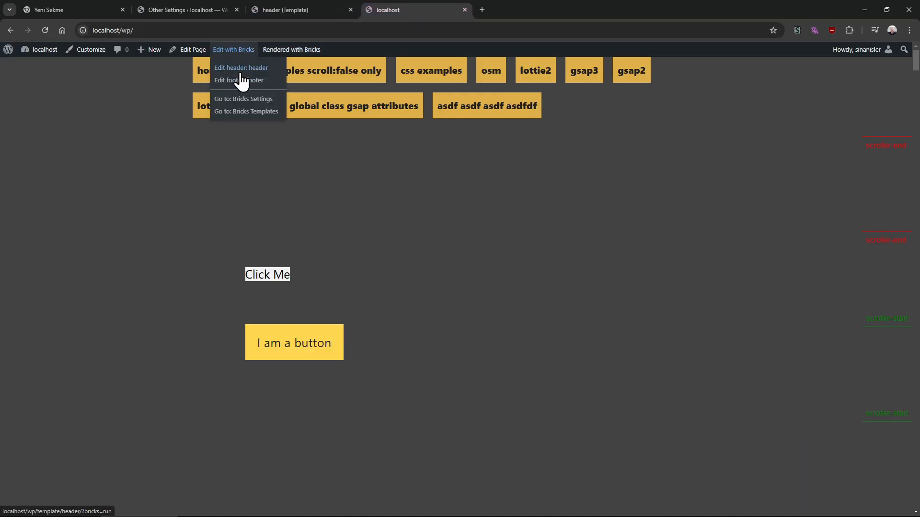
- Edit the footer template in Bricks and inspect the transition-trigger-me div's custom CSS fixed at top -2000
{"action": "left_click", "coordinate": [239, 80]}
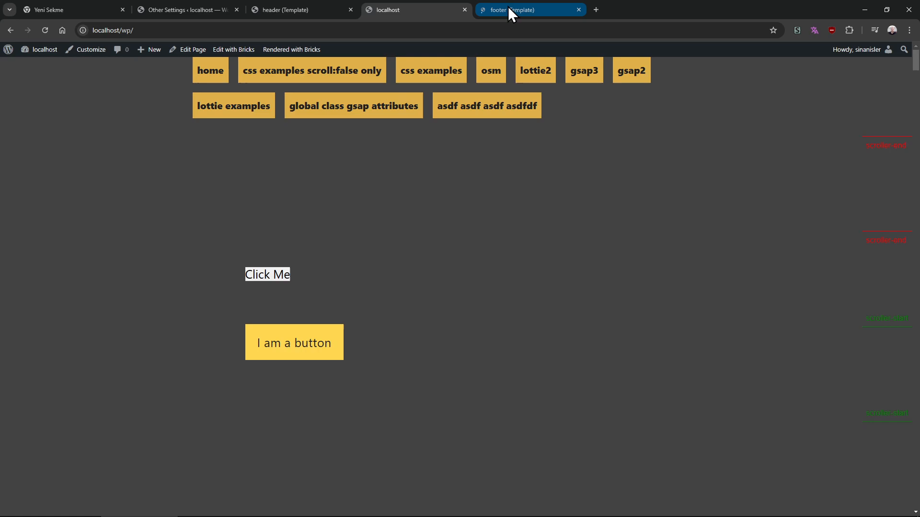
{"action": "left_click", "coordinate": [232, 49]}
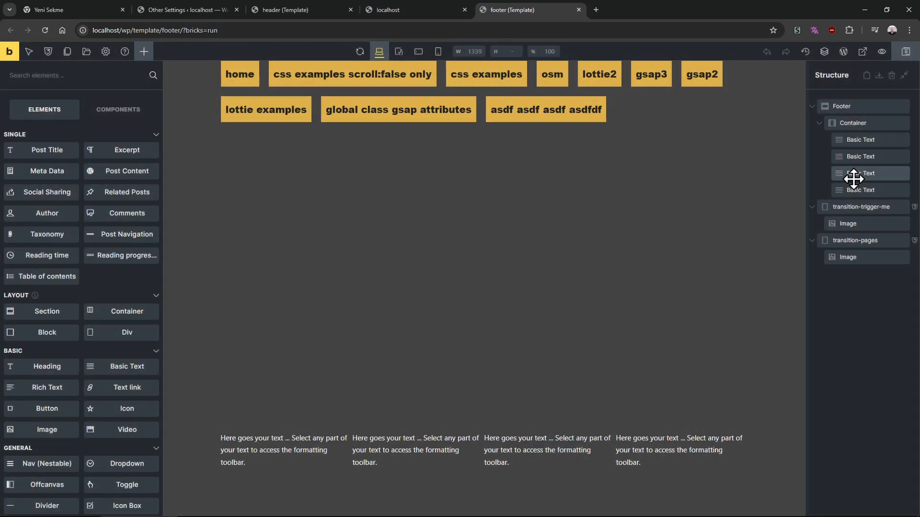
{"action": "left_click", "coordinate": [863, 207]}
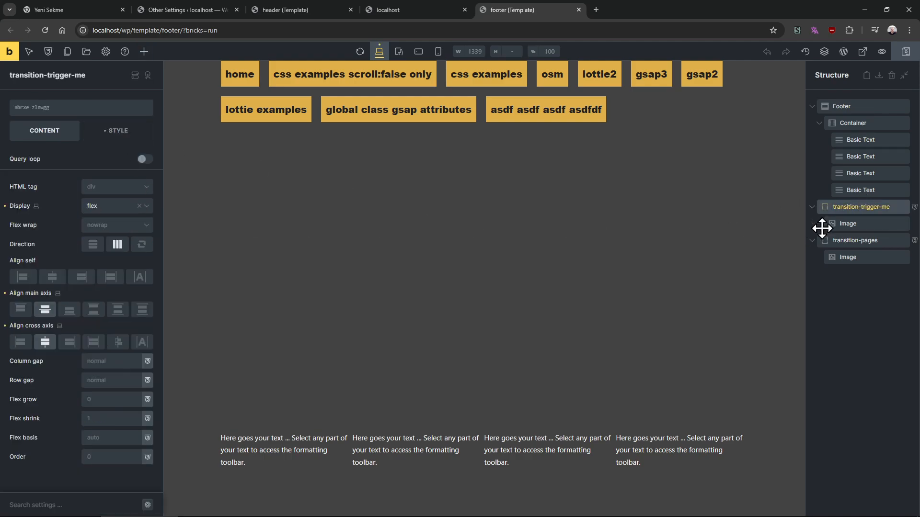
{"action": "left_click", "coordinate": [117, 130]}
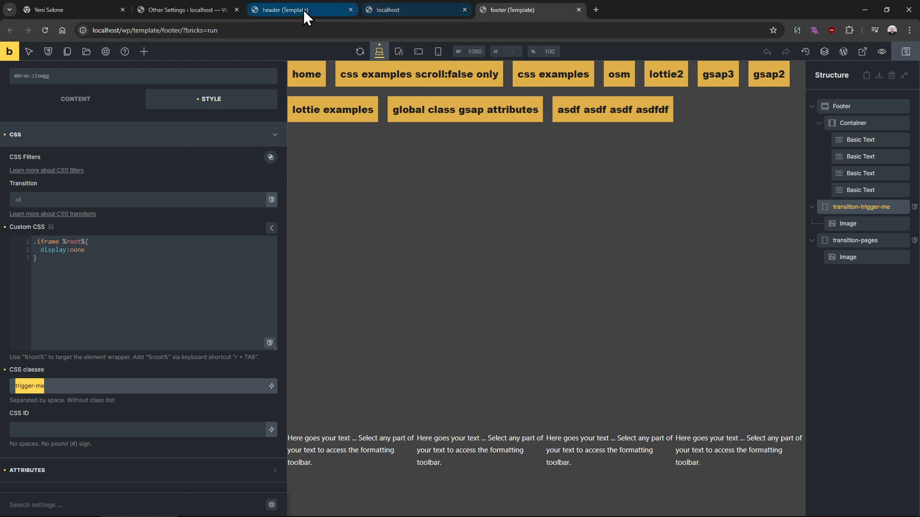
- Compare with the header template's .trigger-me data-trigger, then return to the footer template
{"action": "left_click", "coordinate": [286, 10]}
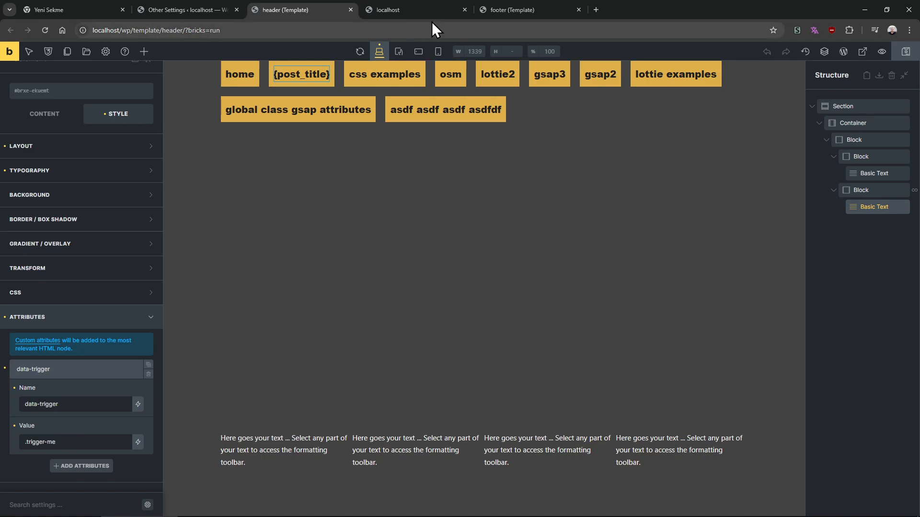
{"action": "left_click", "coordinate": [514, 10]}
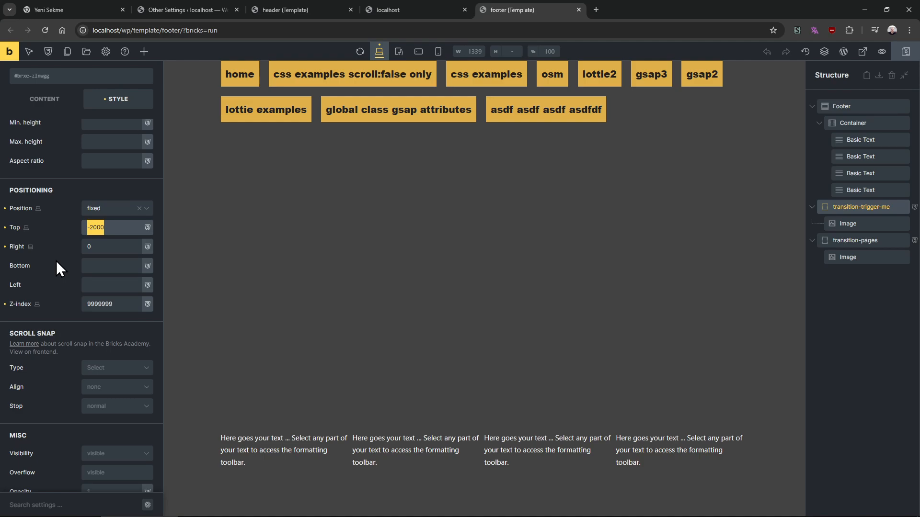
{"action": "scroll", "scroll_direction": "up", "scroll_amount": 3}
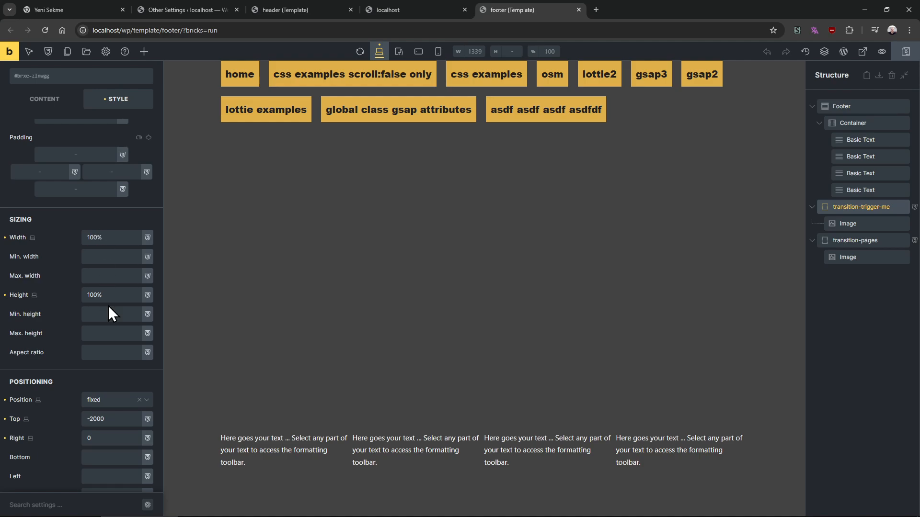
{"action": "scroll", "scroll_direction": "down", "scroll_amount": 3}
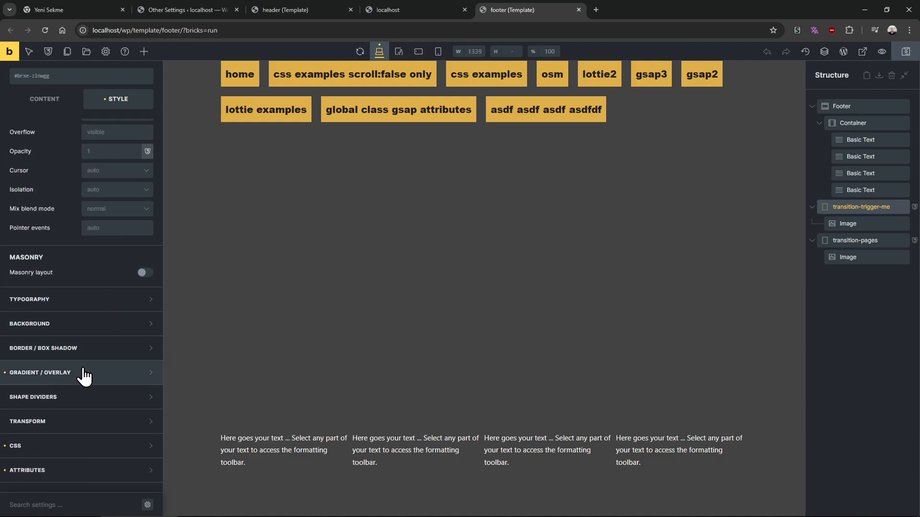
{"action": "left_click", "coordinate": [41, 373]}
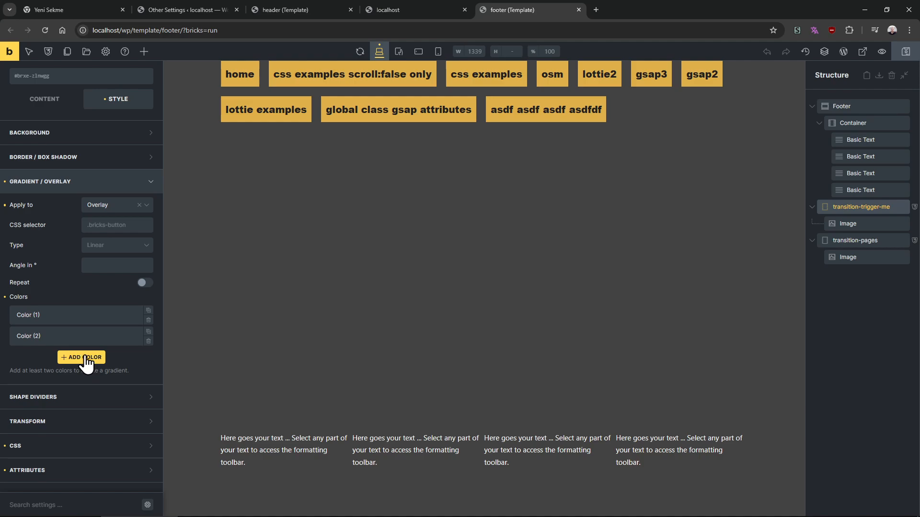
{"action": "mouse_move", "coordinate": [862, 229]}
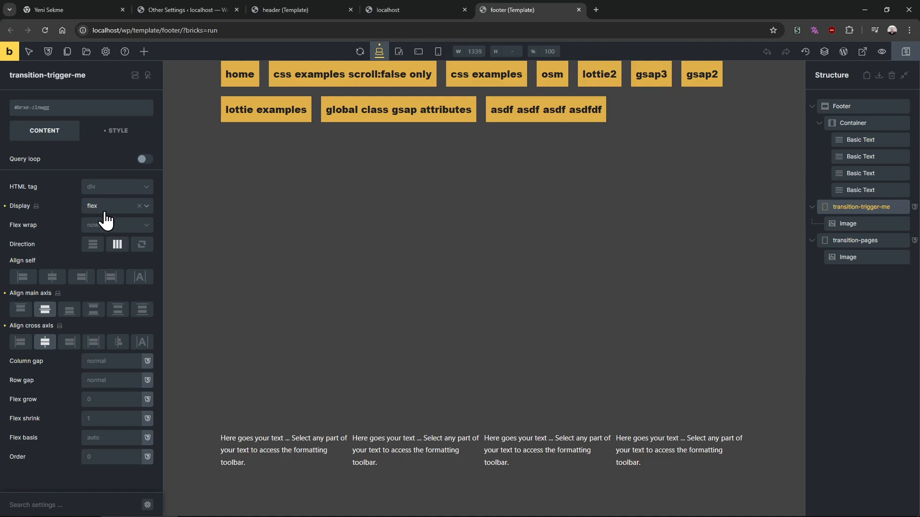
{"action": "left_click", "coordinate": [117, 131]}
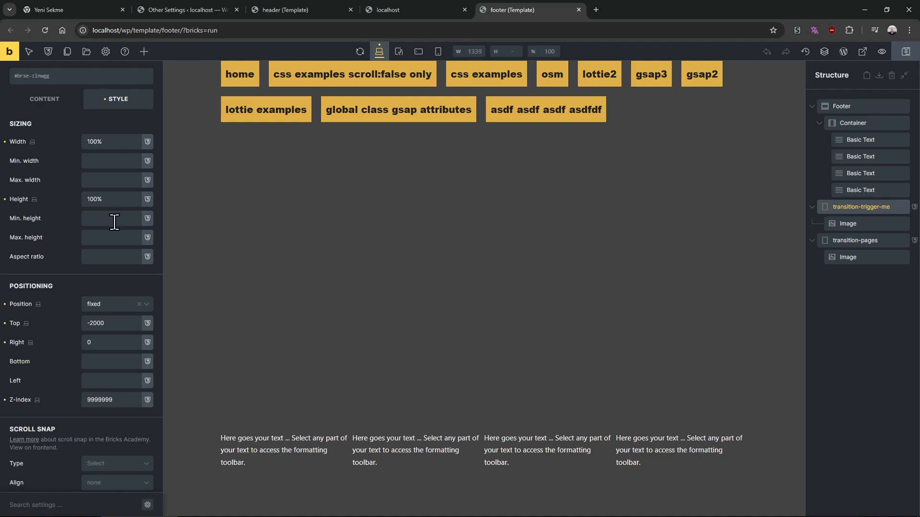
{"action": "scroll", "scroll_direction": "down", "scroll_amount": 3}
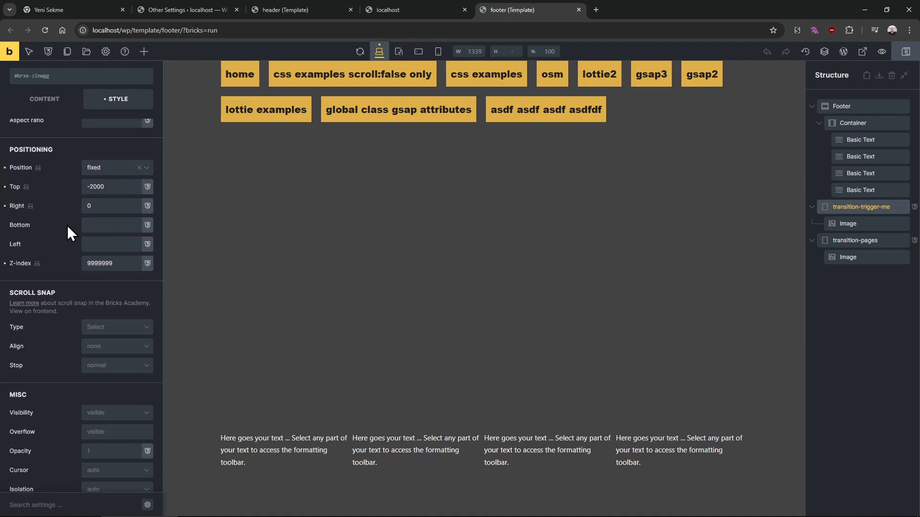
{"action": "scroll", "scroll_direction": "down", "scroll_amount": 3}
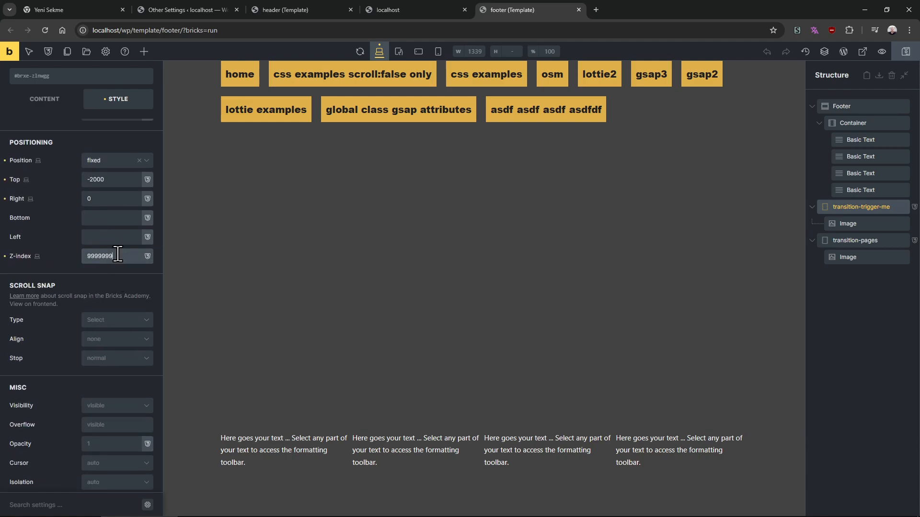
{"action": "triple_click", "coordinate": [100, 256]}
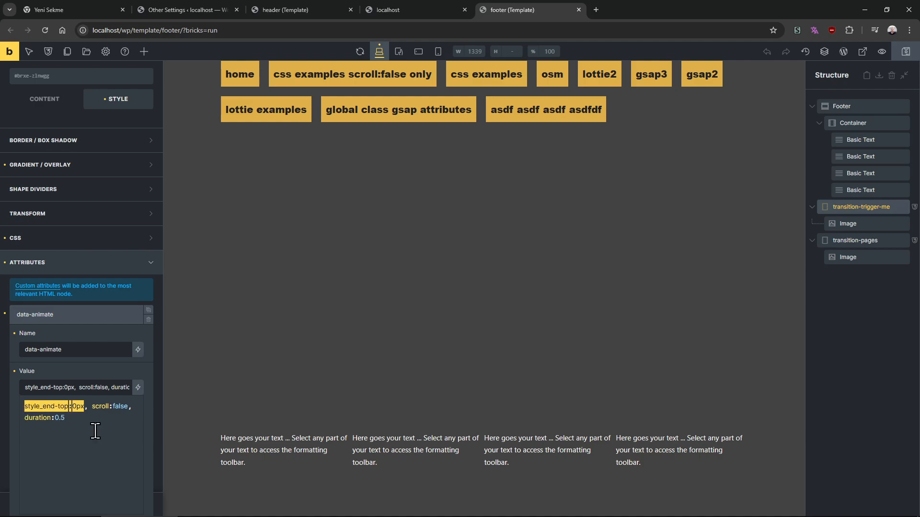
{"action": "mouse_move", "coordinate": [687, 270]}
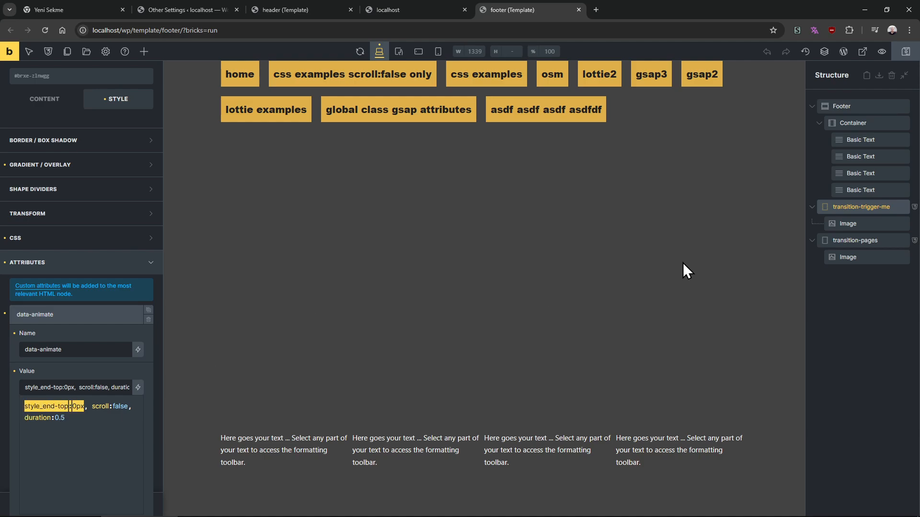
{"action": "mouse_move", "coordinate": [860, 240]}
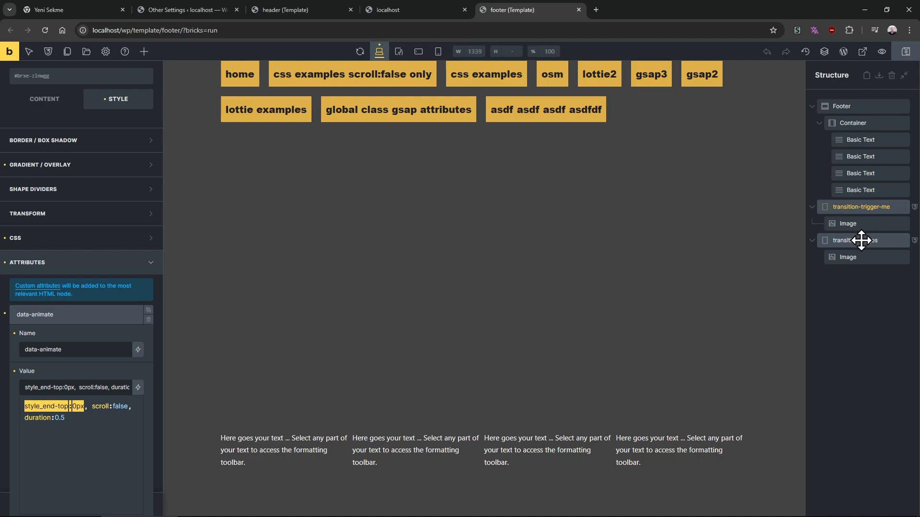
- Review transition-pages: fixed, Top 0, Right 0, z-index 9999999, data-animate style_end-top:-2000px, duration:1.5, scroll:false
{"action": "left_click", "coordinate": [855, 240]}
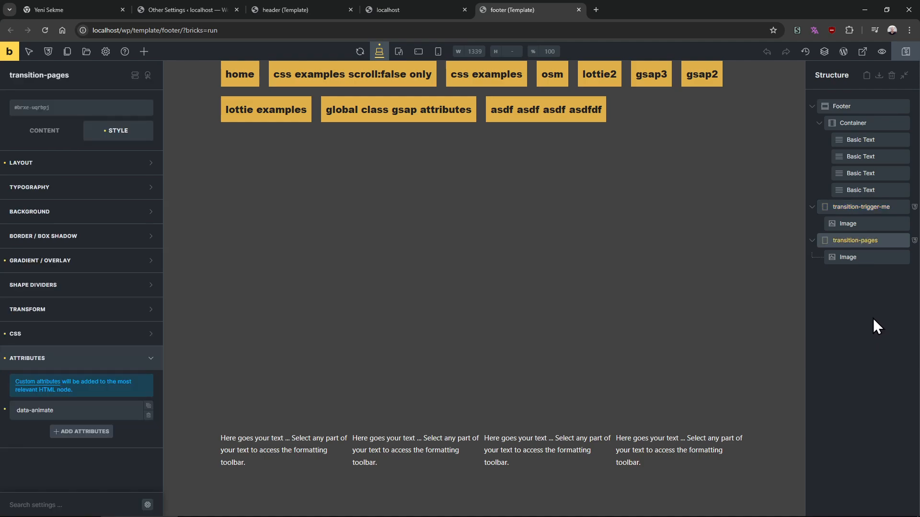
{"action": "left_click", "coordinate": [70, 410]}
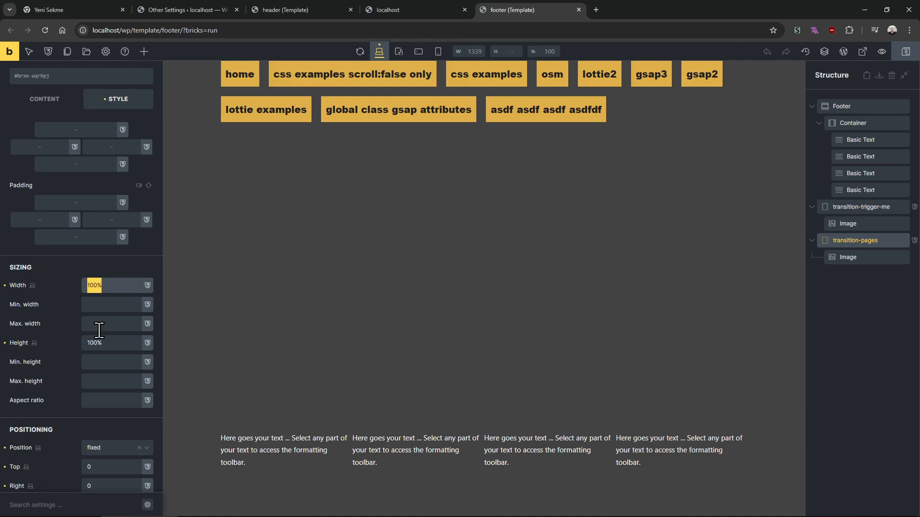
{"action": "scroll", "scroll_direction": "down", "scroll_amount": 3}
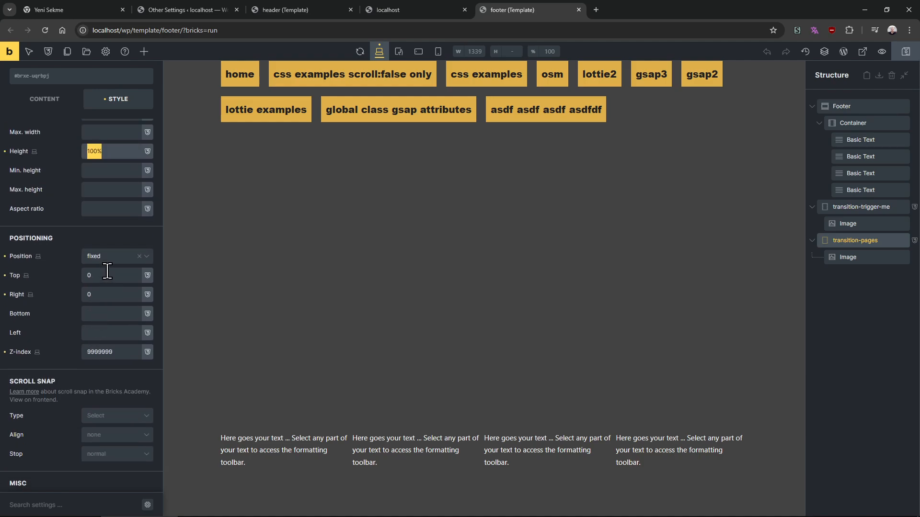
{"action": "left_click", "coordinate": [108, 275]}
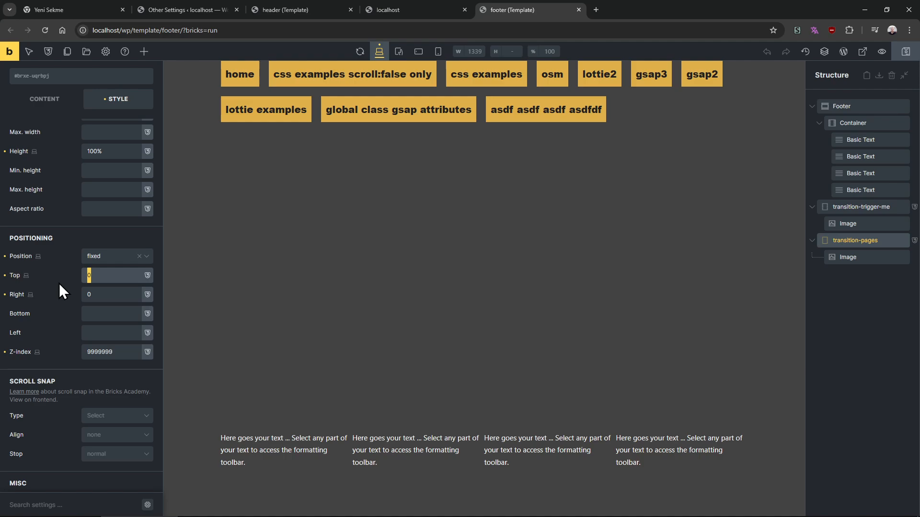
{"action": "left_click", "coordinate": [114, 295]}
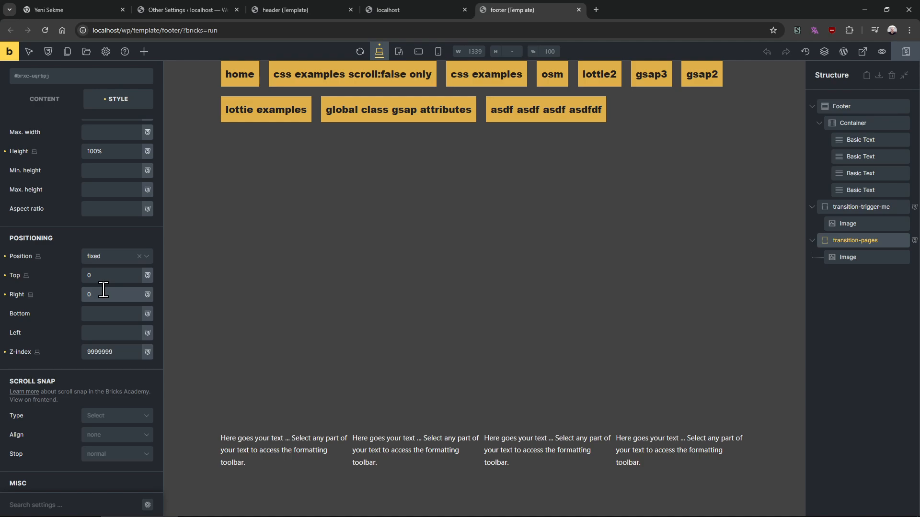
{"action": "scroll", "scroll_direction": "down", "scroll_amount": 3}
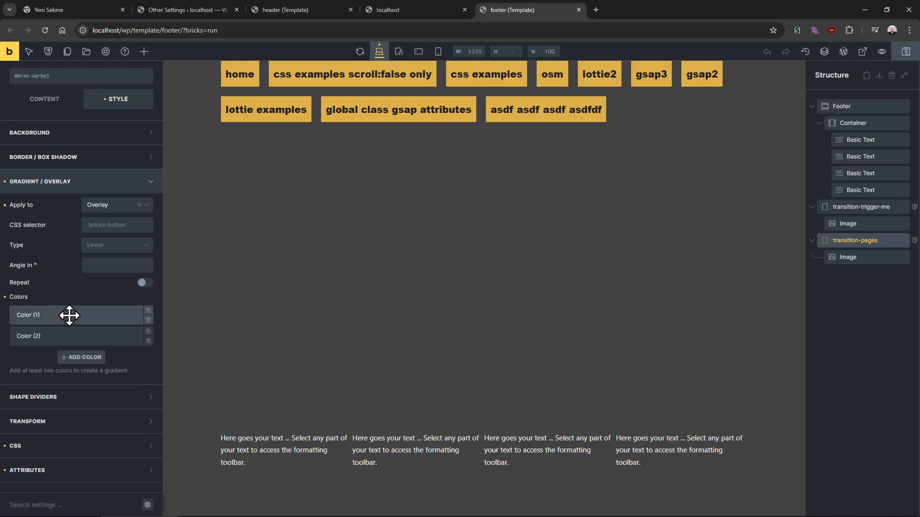
{"action": "mouse_move", "coordinate": [60, 367]}
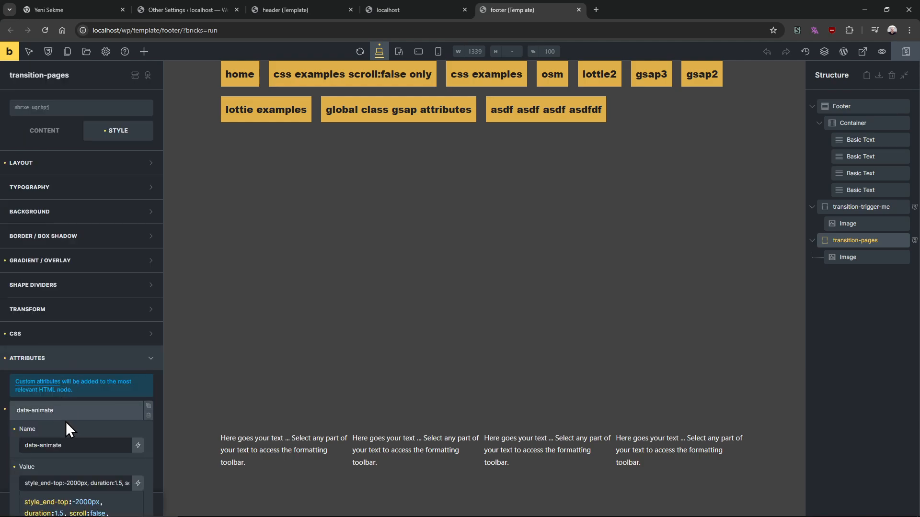
{"action": "scroll", "scroll_direction": "down", "scroll_amount": 3}
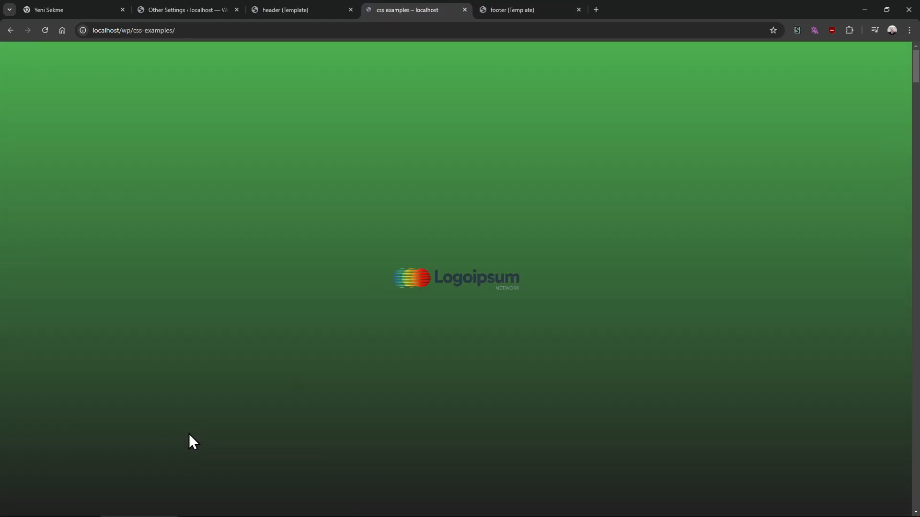
- Return to the footer template editor showing the data-animate value with delay:0.3
{"action": "left_click", "coordinate": [516, 10]}
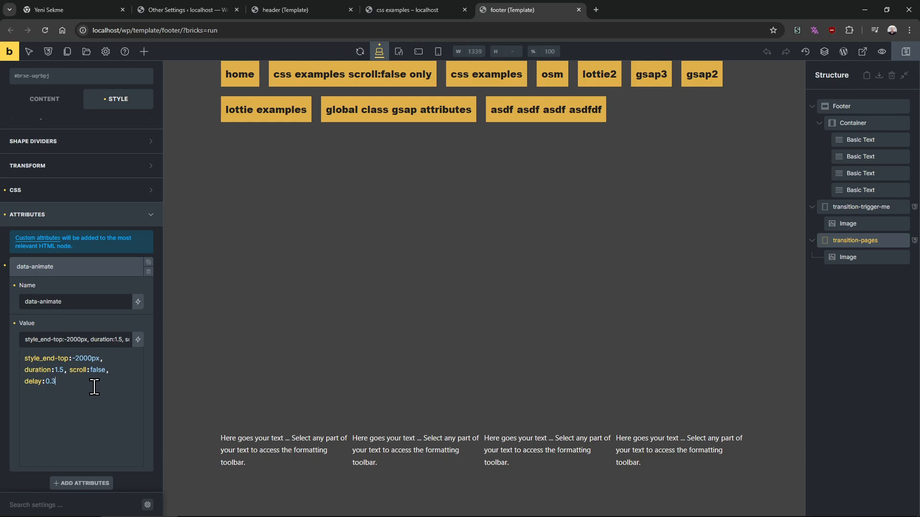
- Select the delay:0.3 amount in the data-animate value, then select the transition-pages div
{"action": "double_click", "coordinate": [46, 357]}
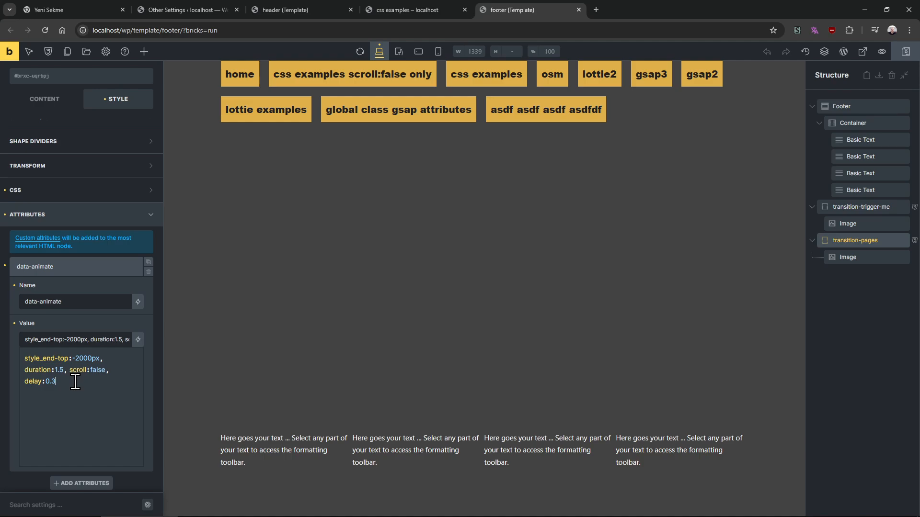
{"action": "mouse_move", "coordinate": [651, 226]}
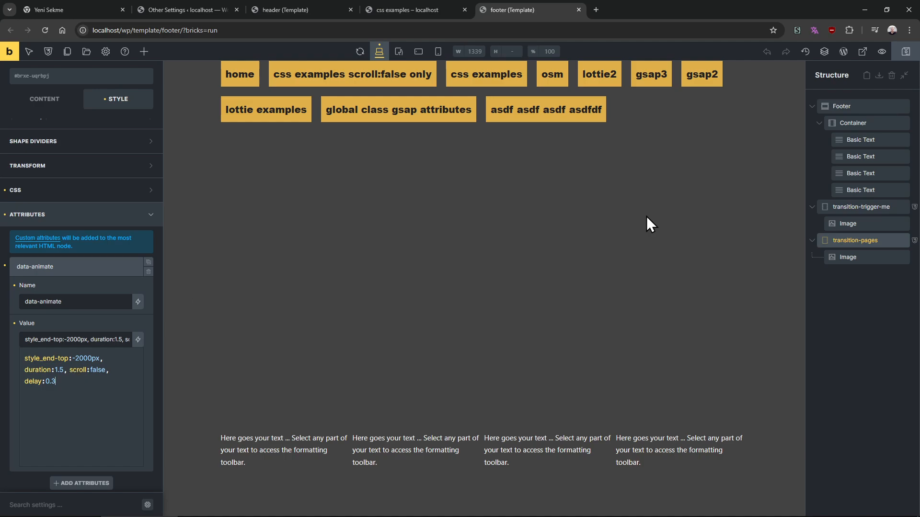
{"action": "left_click", "coordinate": [853, 240]}
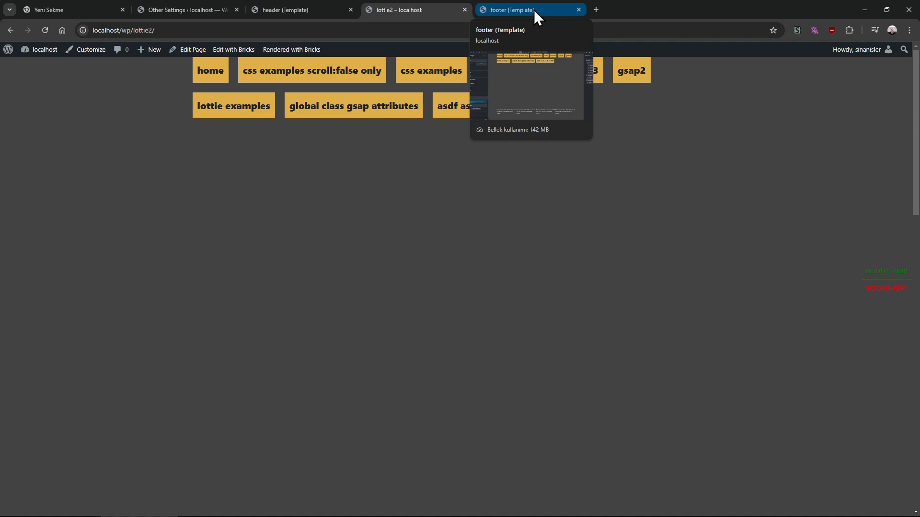
- Close the header and footer template tabs, checking Other Settings and the gsap attributes page in between
{"action": "left_click", "coordinate": [578, 10]}
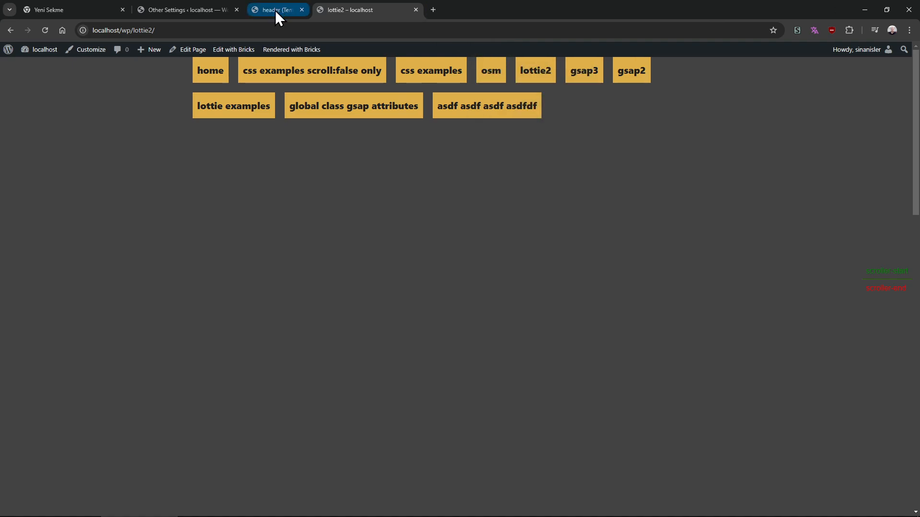
{"action": "left_click", "coordinate": [352, 105]}
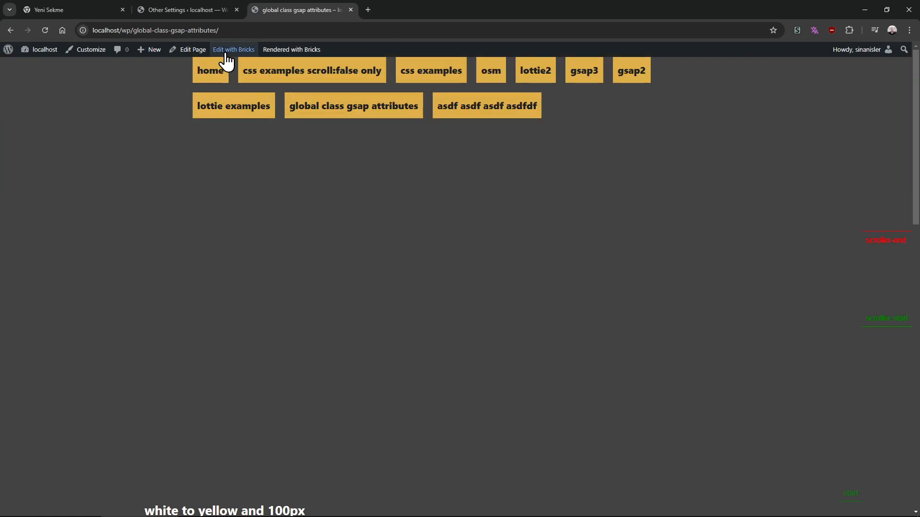
{"action": "left_click", "coordinate": [234, 49]}
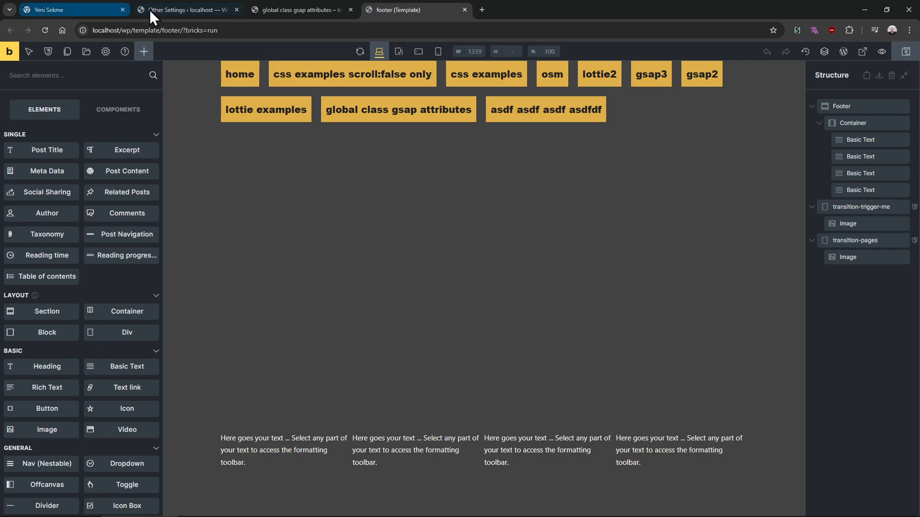
{"action": "left_click", "coordinate": [187, 9]}
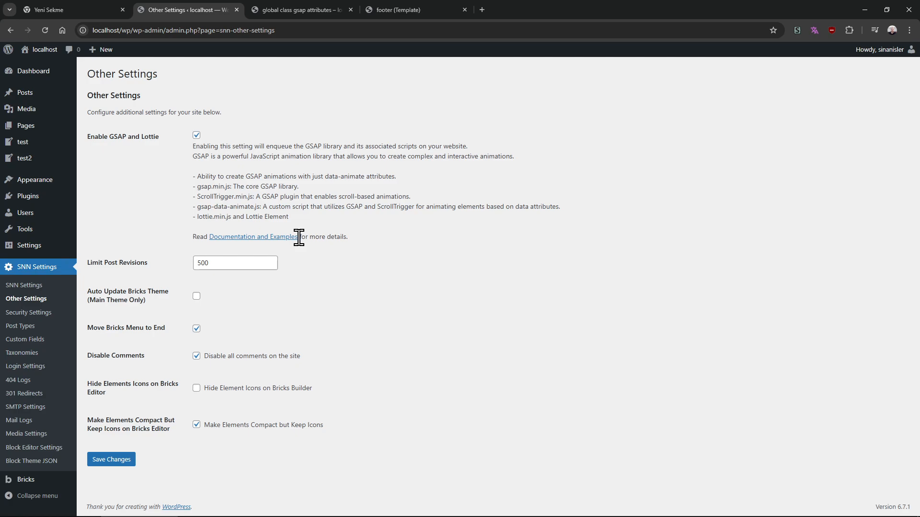
{"action": "left_click", "coordinate": [299, 9]}
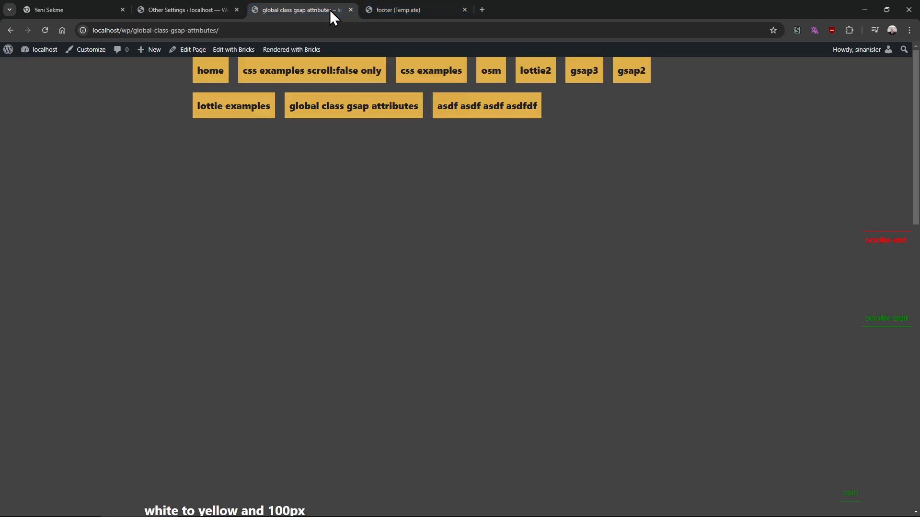
{"action": "left_click", "coordinate": [464, 9]}
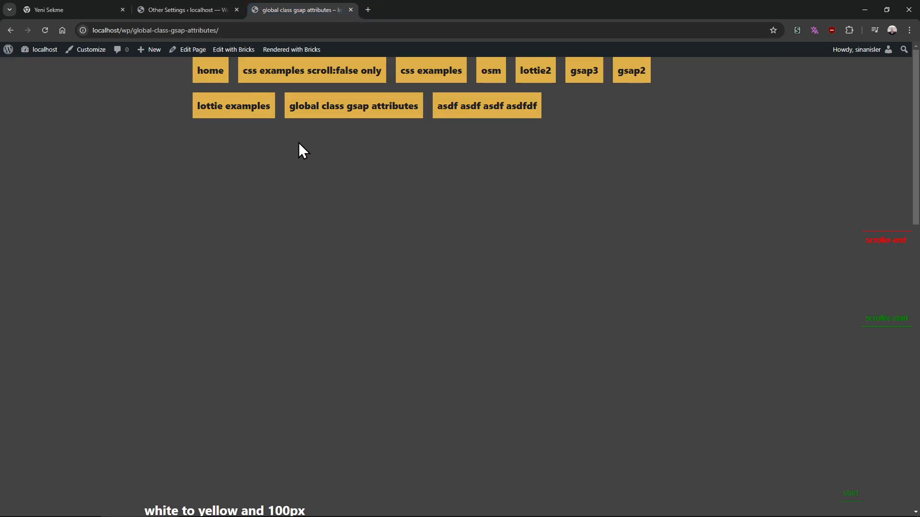
{"action": "mouse_move", "coordinate": [276, 151]}
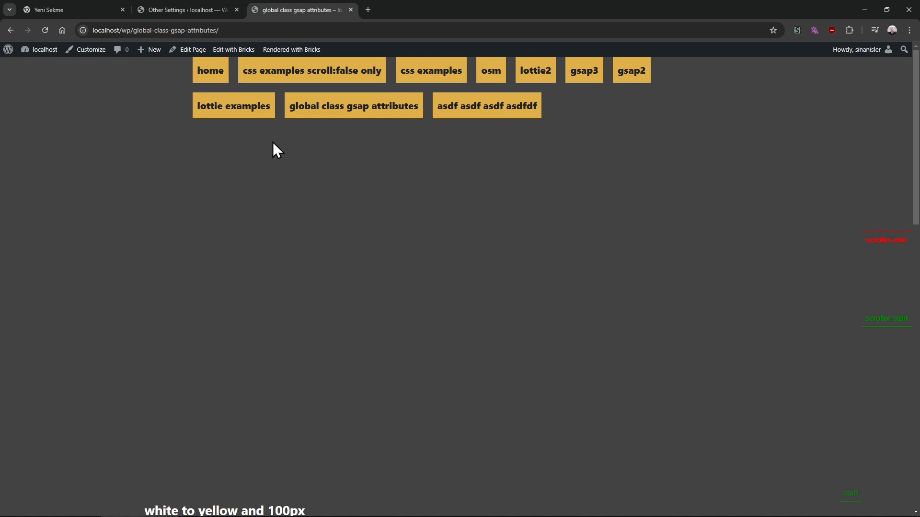
- Review the enabled GSAP and Lottie setting in Other Settings, then return to the global class gsap attributes page
{"action": "left_click", "coordinate": [185, 9]}
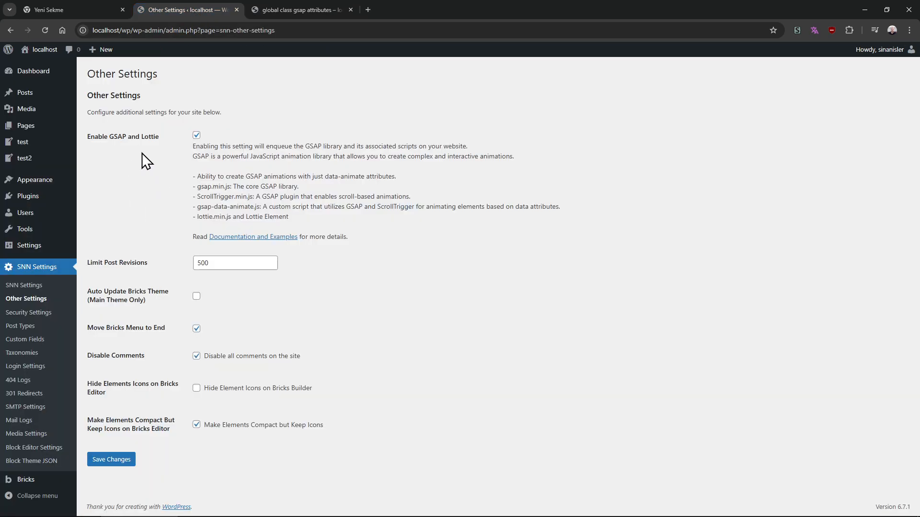
{"action": "mouse_move", "coordinate": [334, 239]}
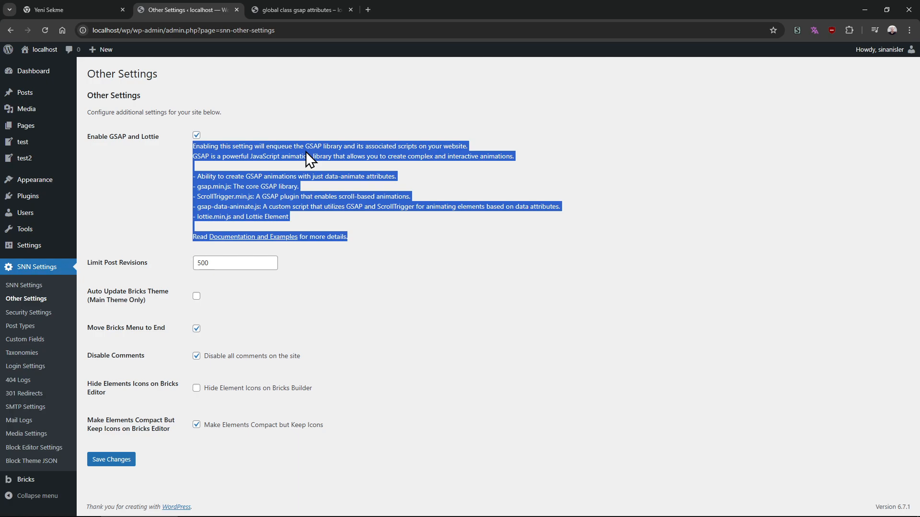
{"action": "mouse_move", "coordinate": [317, 88]}
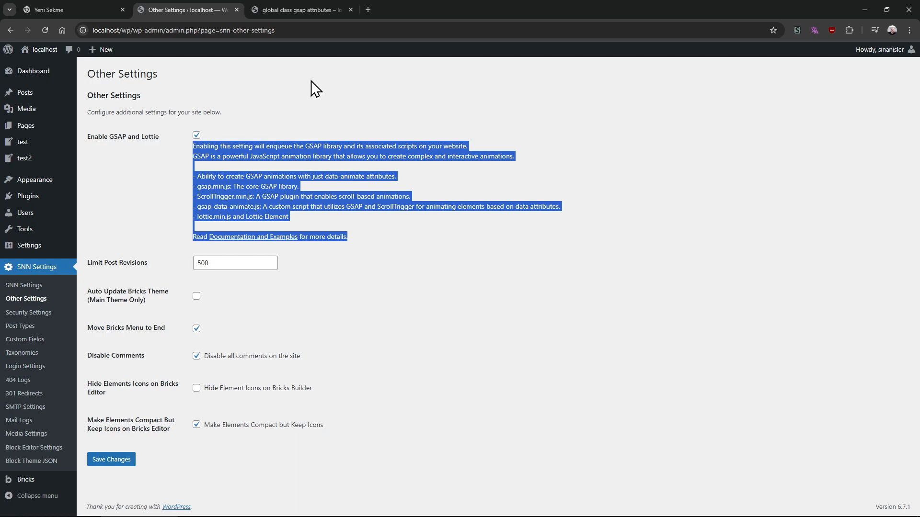
{"action": "left_click", "coordinate": [271, 177]}
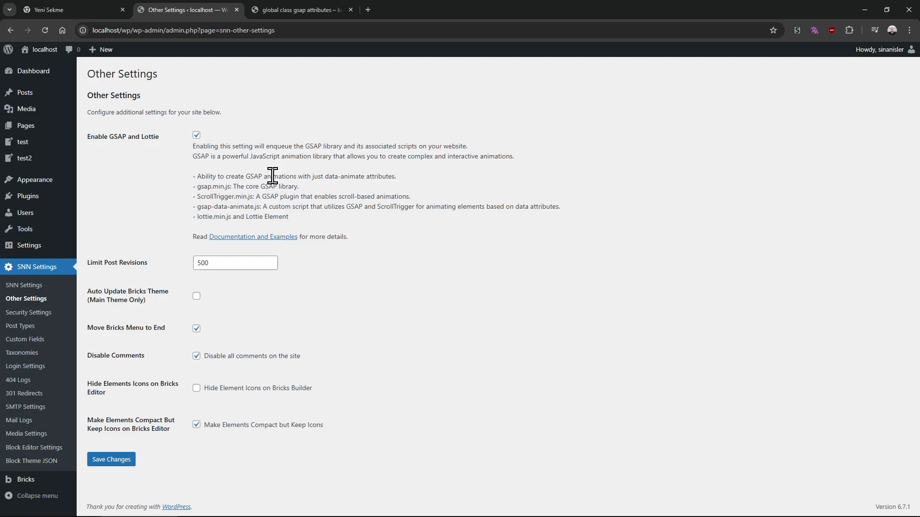
{"action": "left_click", "coordinate": [299, 9]}
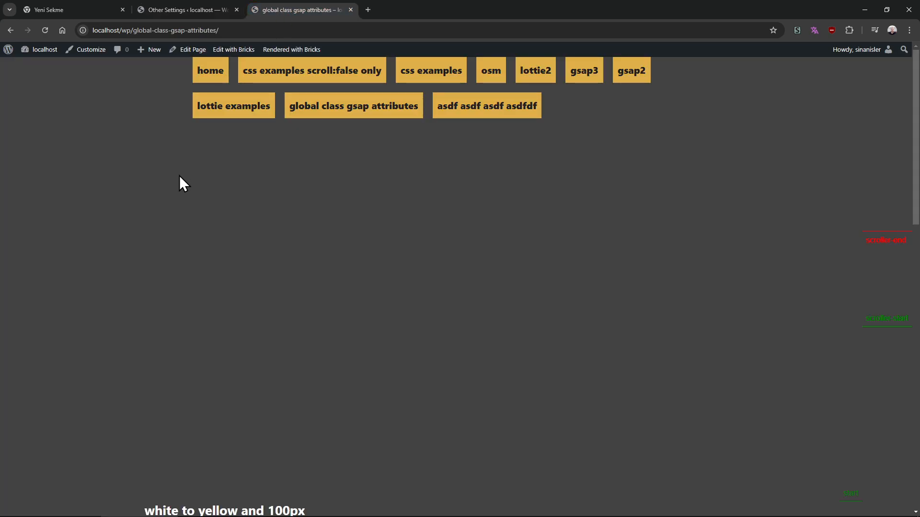
{"action": "mouse_move", "coordinate": [178, 207]}
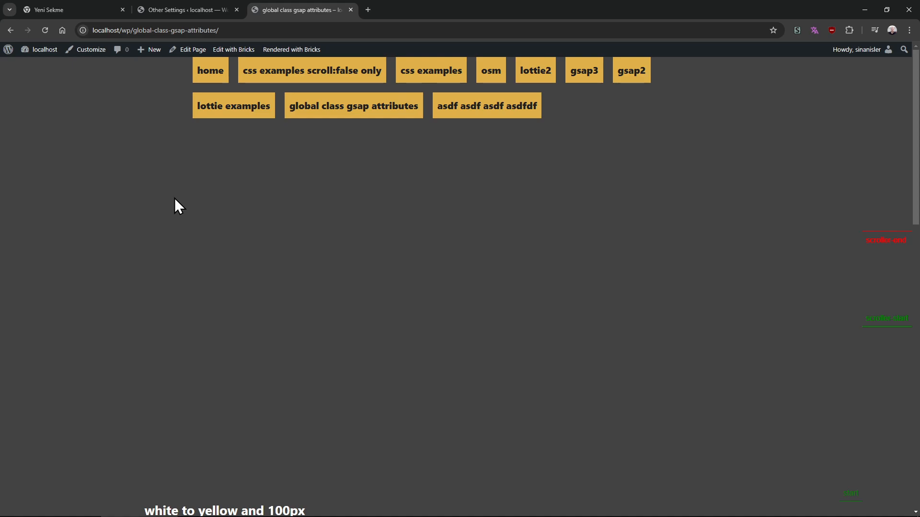
- Trigger Click Me on the home page to tilt the yellow I am a button box diagonally
{"action": "scroll", "scroll_direction": "down", "scroll_amount": 3}
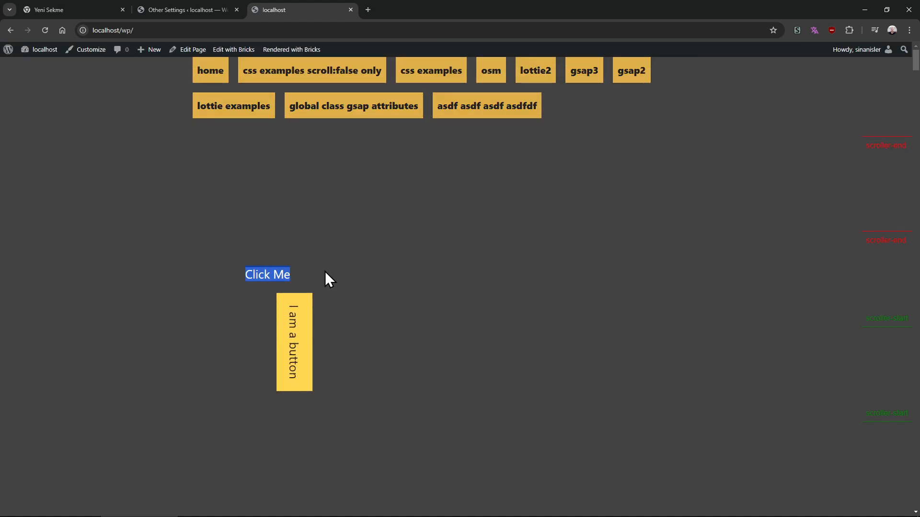
{"action": "left_click", "coordinate": [266, 275]}
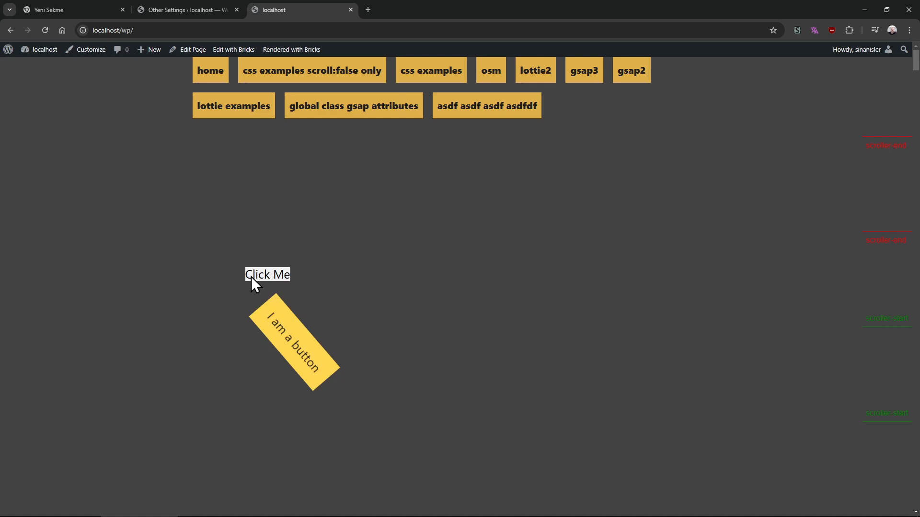
{"action": "left_click", "coordinate": [266, 274]}
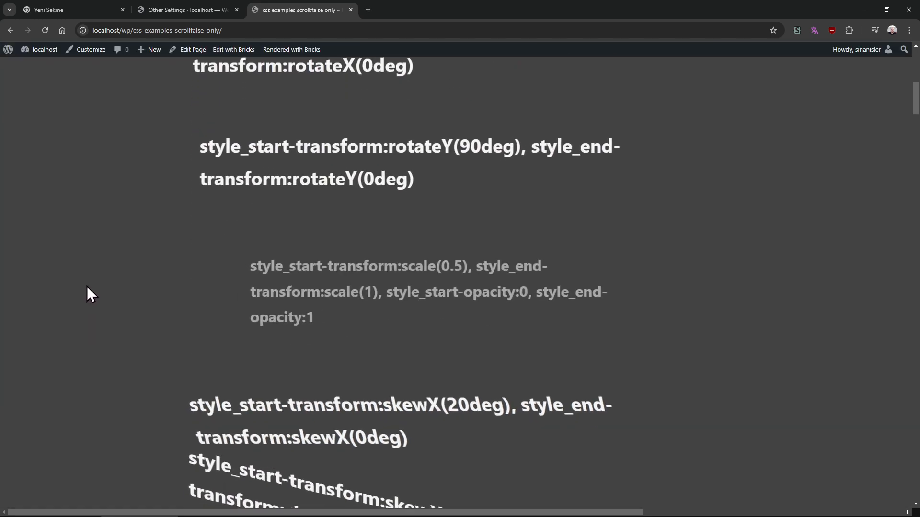
- Scroll through the scroll:false only transform examples, then go to the css examples page
{"action": "scroll", "scroll_direction": "down", "scroll_amount": 3}
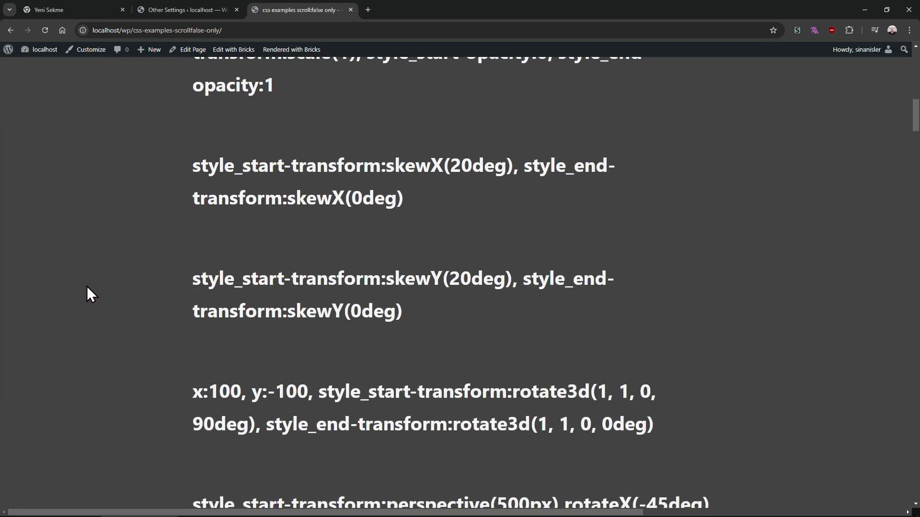
{"action": "scroll", "scroll_direction": "down", "scroll_amount": 3}
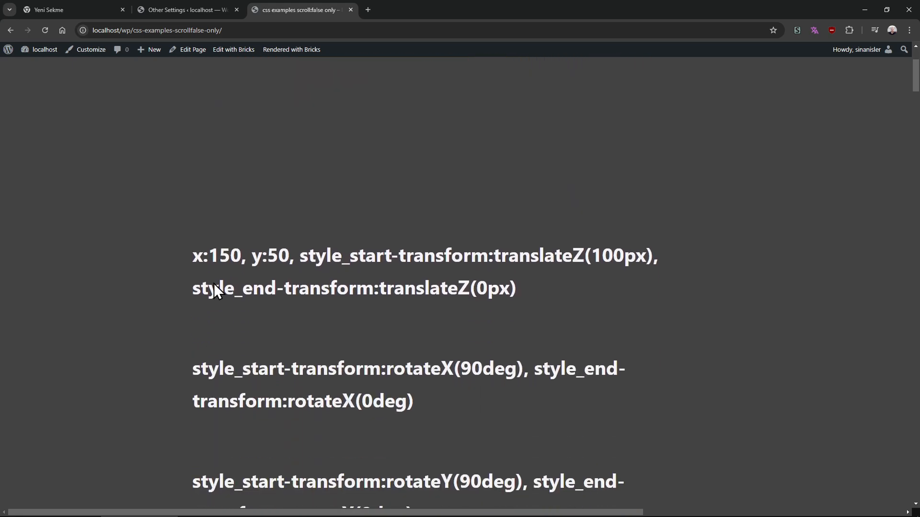
{"action": "scroll", "scroll_direction": "up", "scroll_amount": 3}
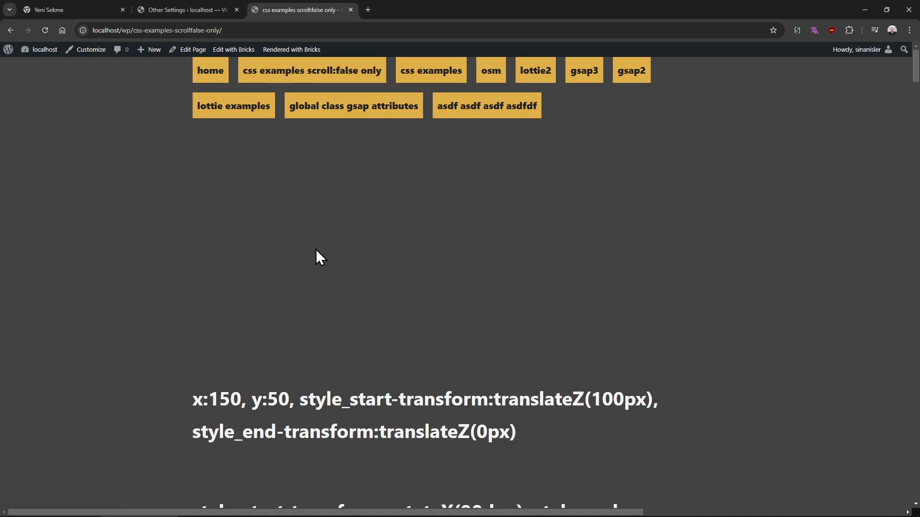
{"action": "scroll", "scroll_direction": "down", "scroll_amount": 3}
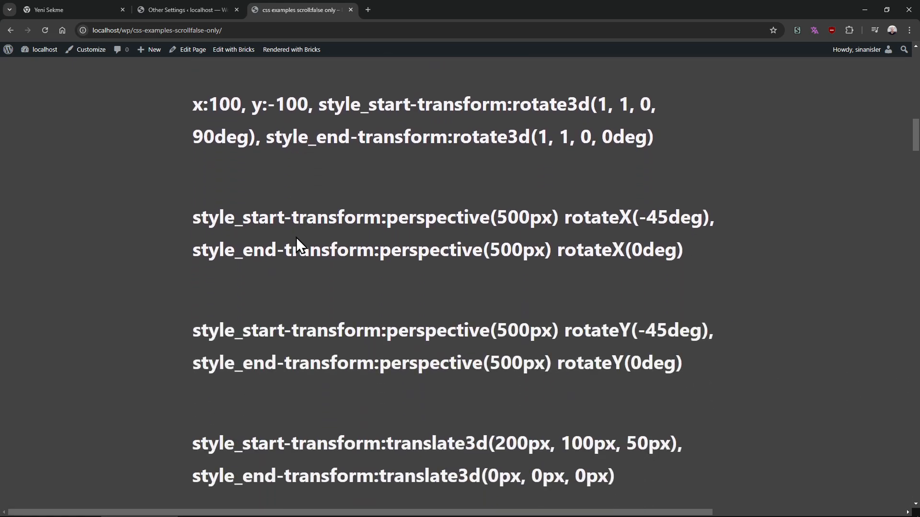
{"action": "scroll", "scroll_direction": "down", "scroll_amount": 3}
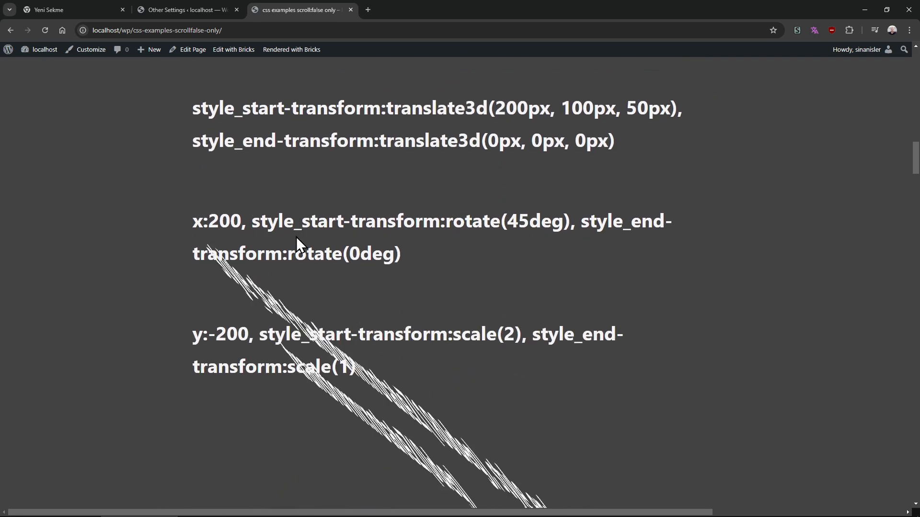
{"action": "scroll", "scroll_direction": "down", "scroll_amount": 3}
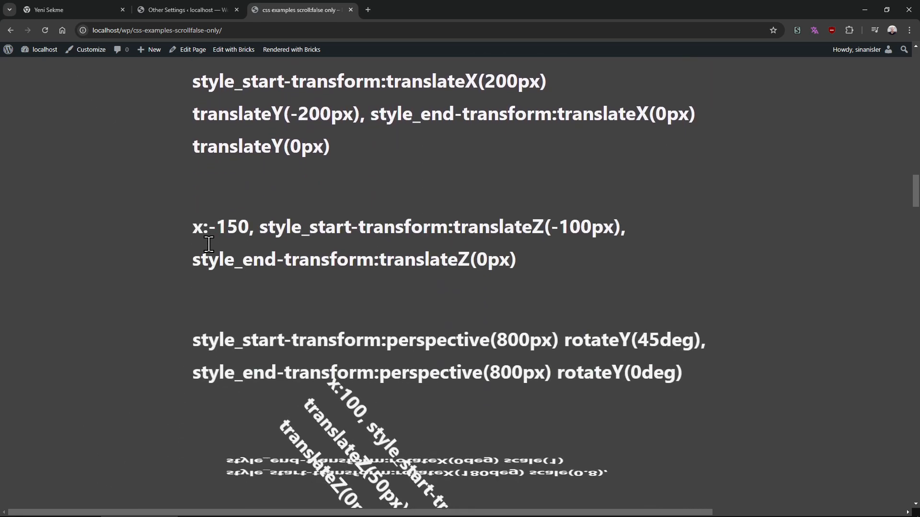
{"action": "scroll", "scroll_direction": "down", "scroll_amount": 3}
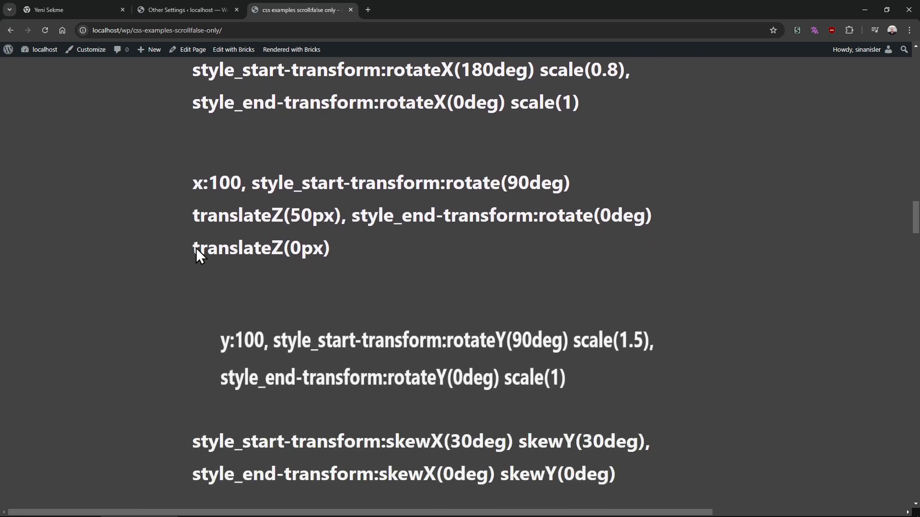
{"action": "scroll", "scroll_direction": "down", "scroll_amount": 3}
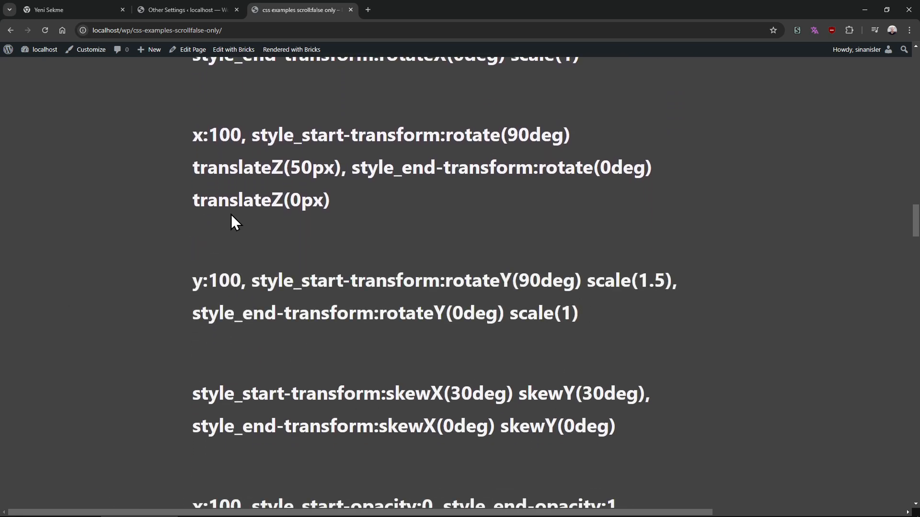
{"action": "scroll", "scroll_direction": "down", "scroll_amount": 3}
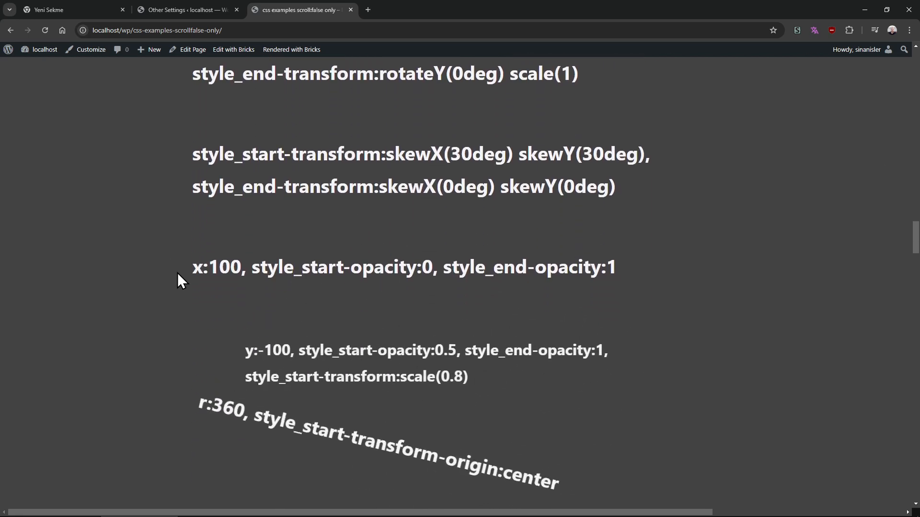
{"action": "scroll", "scroll_direction": "up", "scroll_amount": 3}
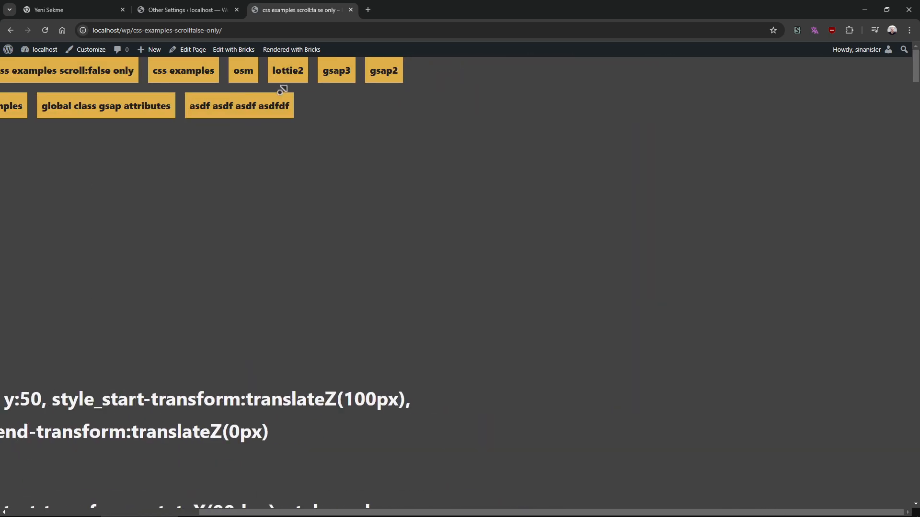
{"action": "left_click", "coordinate": [183, 70]}
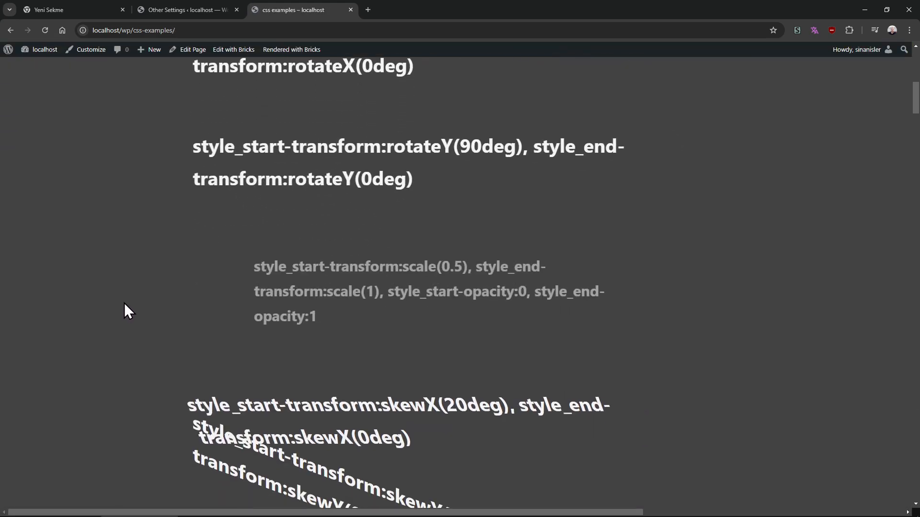
- Scroll through the css examples animations, then switch to the Other Settings admin page
{"action": "scroll", "scroll_direction": "down", "scroll_amount": 3}
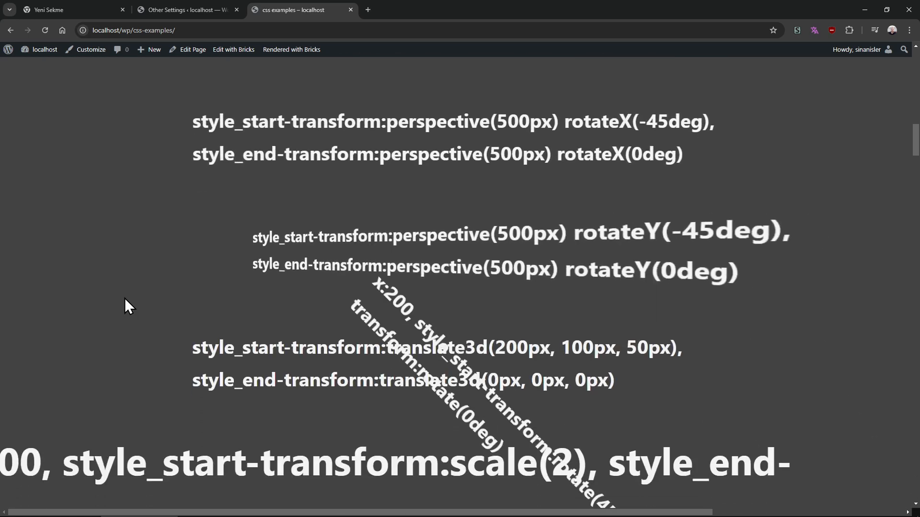
{"action": "scroll", "scroll_direction": "down", "scroll_amount": 3}
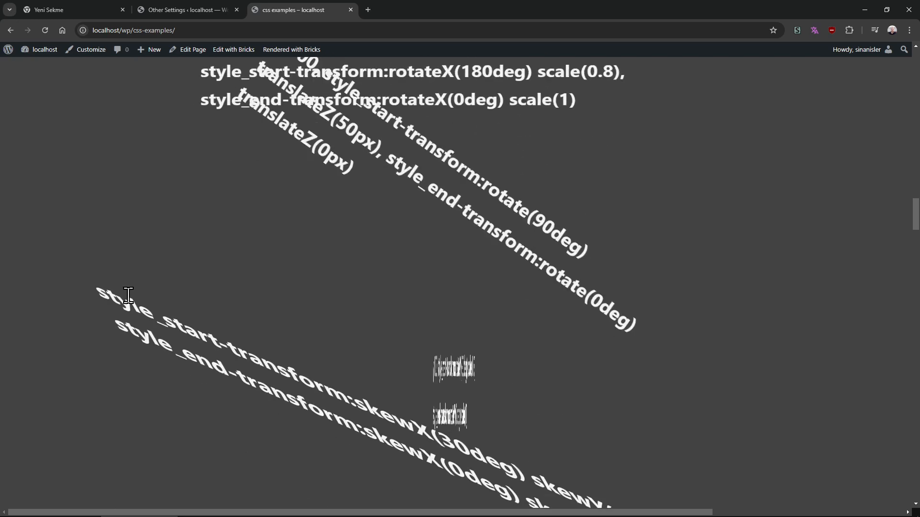
{"action": "scroll", "scroll_direction": "down", "scroll_amount": 3}
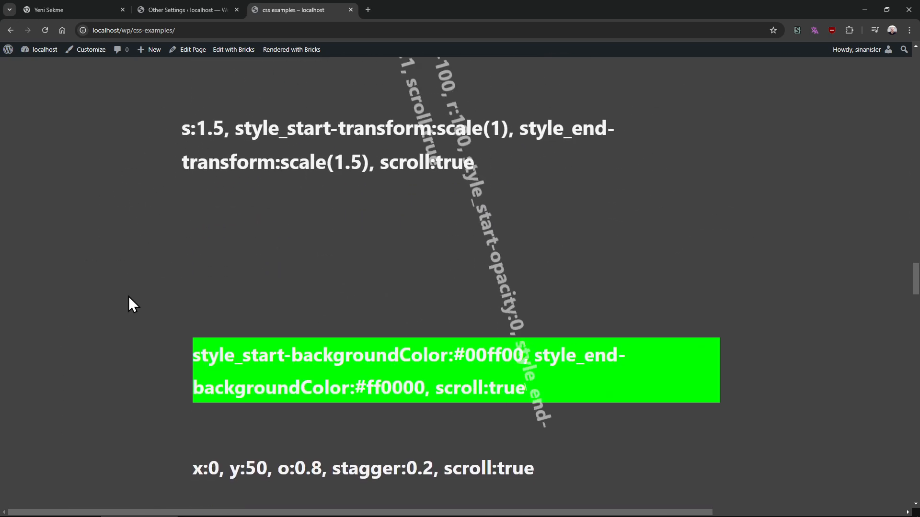
{"action": "scroll", "scroll_direction": "up", "scroll_amount": 3}
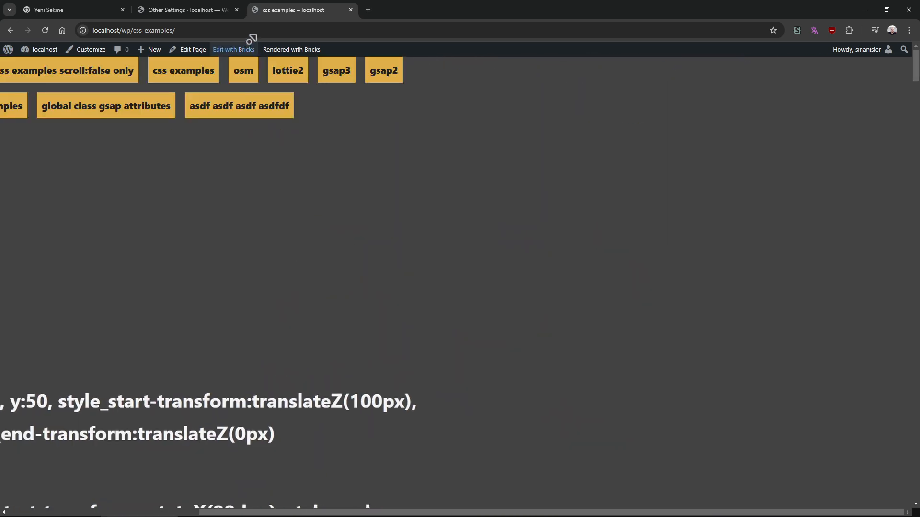
{"action": "left_click", "coordinate": [187, 10]}
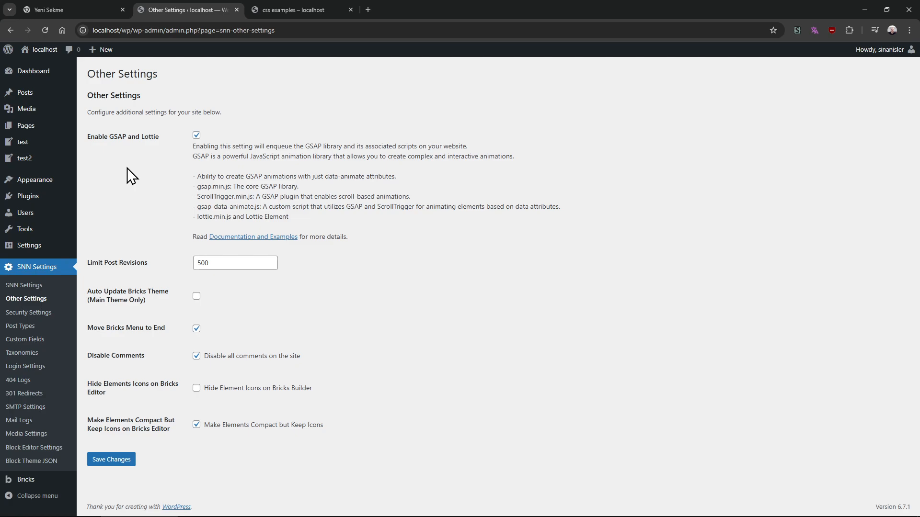
- From the css examples page, edit the footer template via the admin bar's 'Edit footer: footer'
{"action": "left_click", "coordinate": [288, 9]}
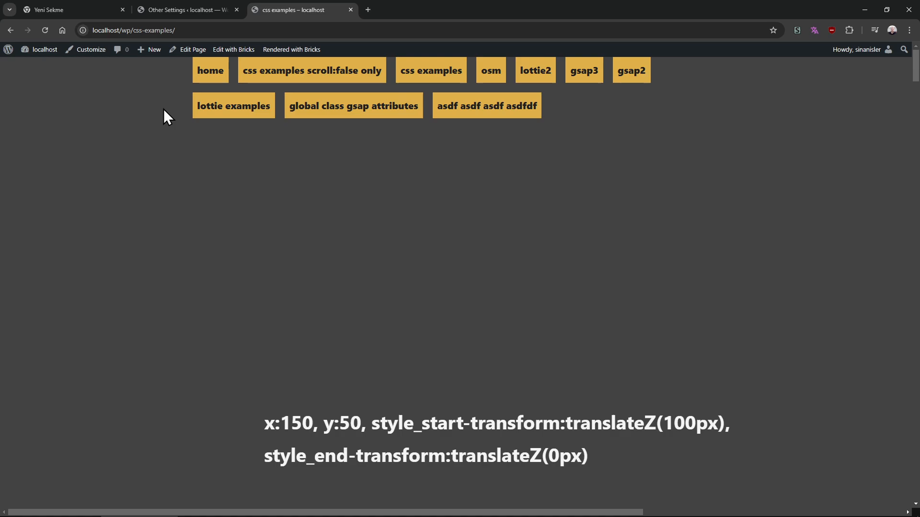
{"action": "left_click", "coordinate": [234, 49]}
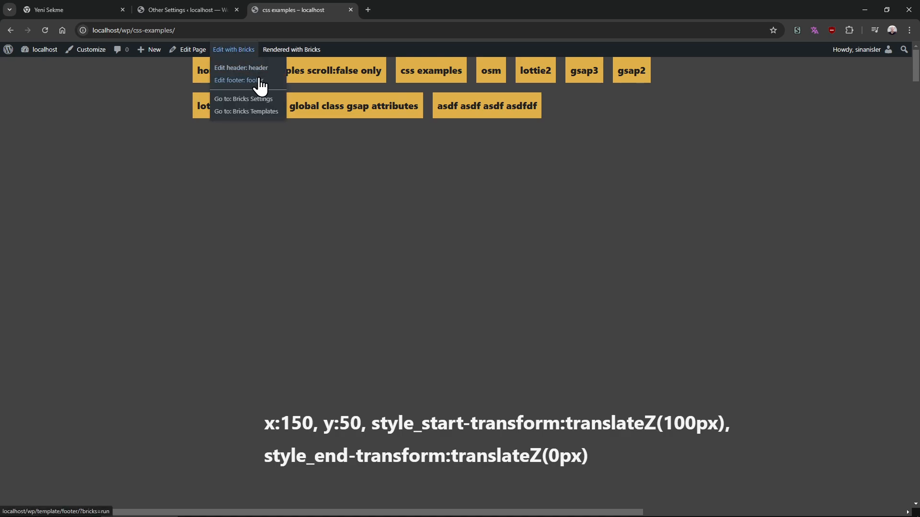
{"action": "left_click", "coordinate": [238, 81]}
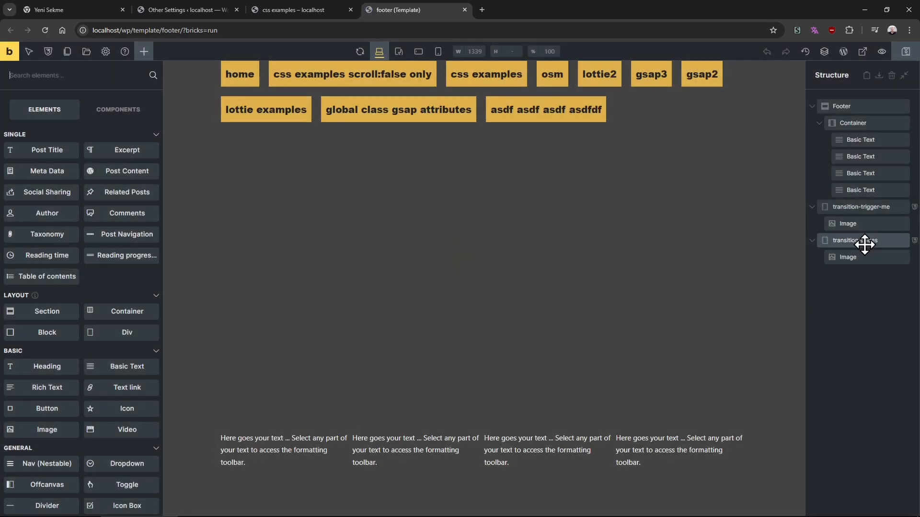
- Select transition-pages and focus its data-animate value (style_end-left:-2000px, duration:1.5, scroll:false, delay:0.3)
{"action": "left_click", "coordinate": [856, 240]}
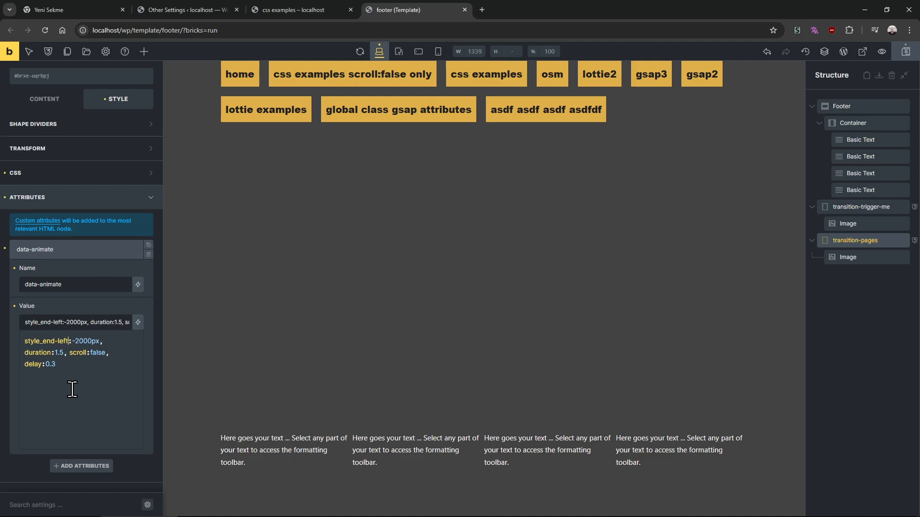
{"action": "left_click", "coordinate": [862, 207]}
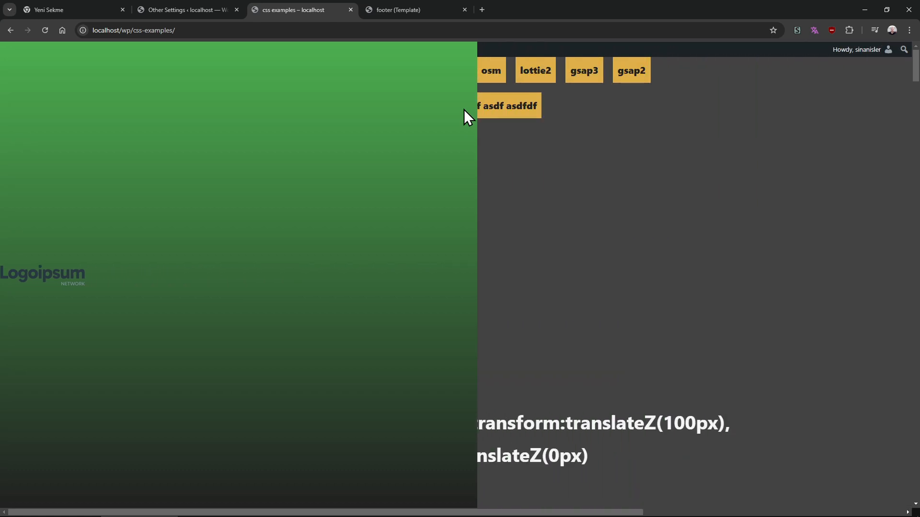
- Navigate to 'global class gsap attributes' then 'home', watching the green cover-and-reveal transition
{"action": "left_click", "coordinate": [492, 70]}
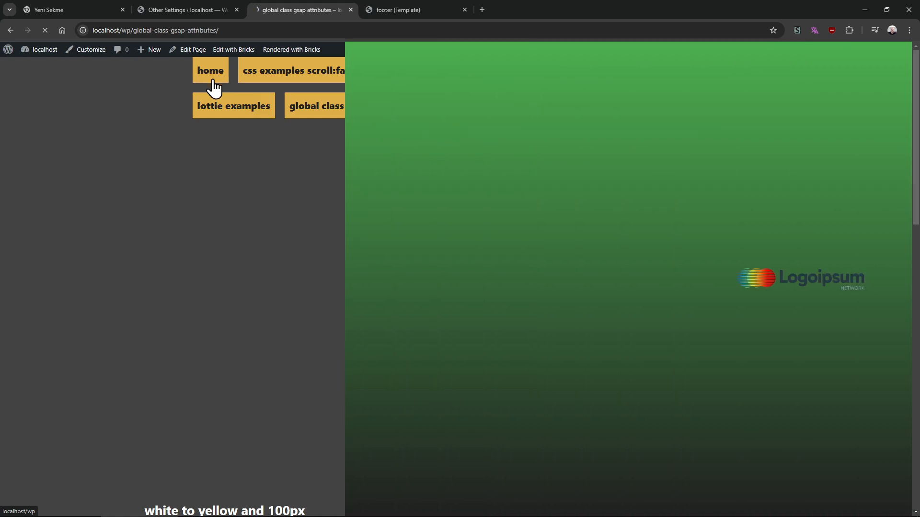
{"action": "left_click", "coordinate": [210, 70]}
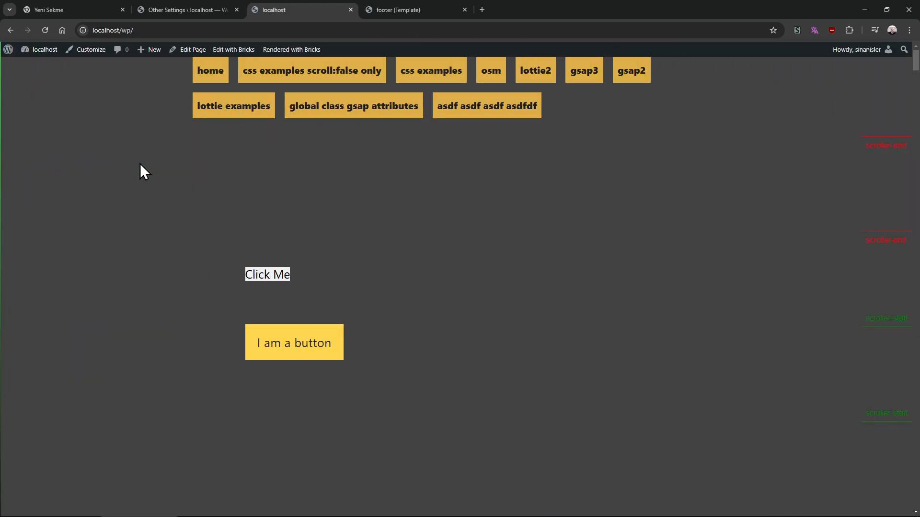
{"action": "mouse_move", "coordinate": [470, 115]}
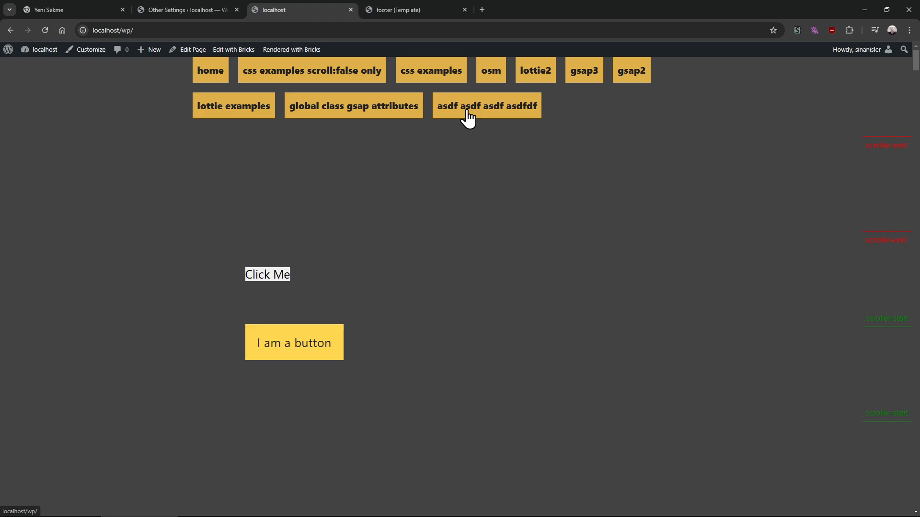
{"action": "mouse_move", "coordinate": [464, 119]}
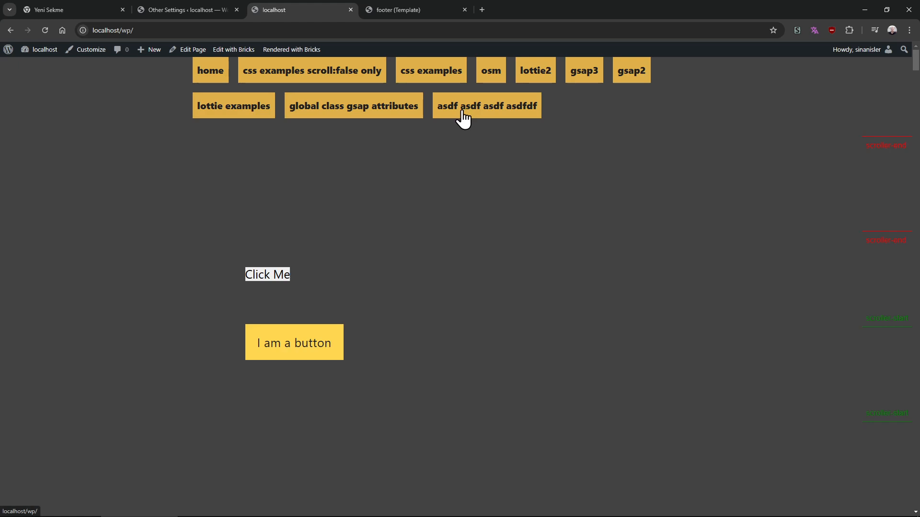
{"action": "mouse_move", "coordinate": [459, 111]}
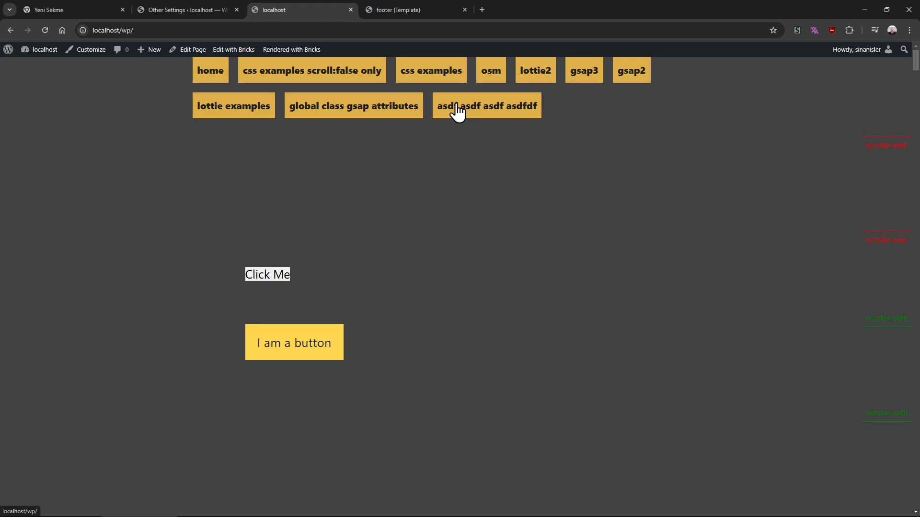